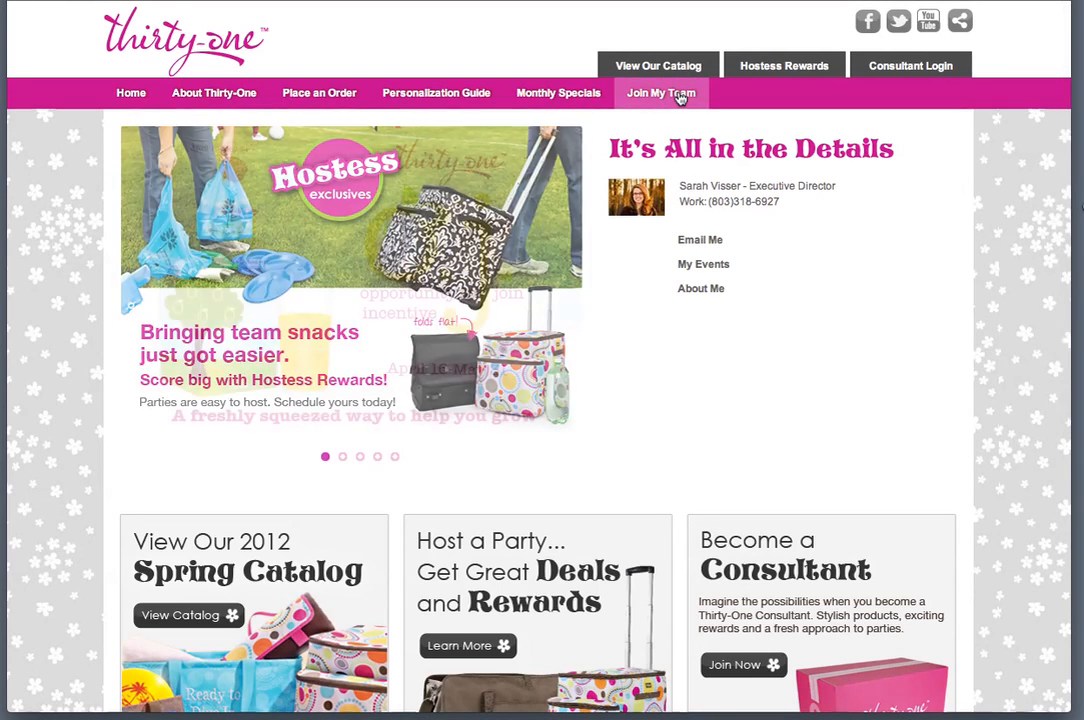
Go to Join My Team and read down to the 'To learn more, click here' enrollment link
left_click(660, 94)
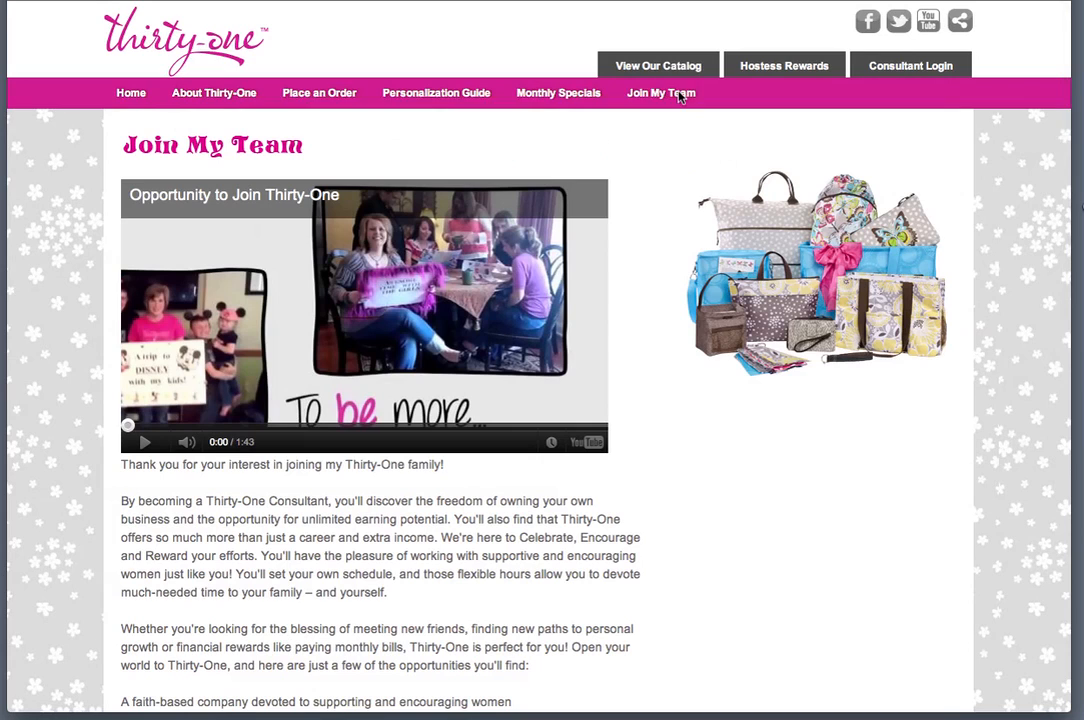
mouse_move(532, 330)
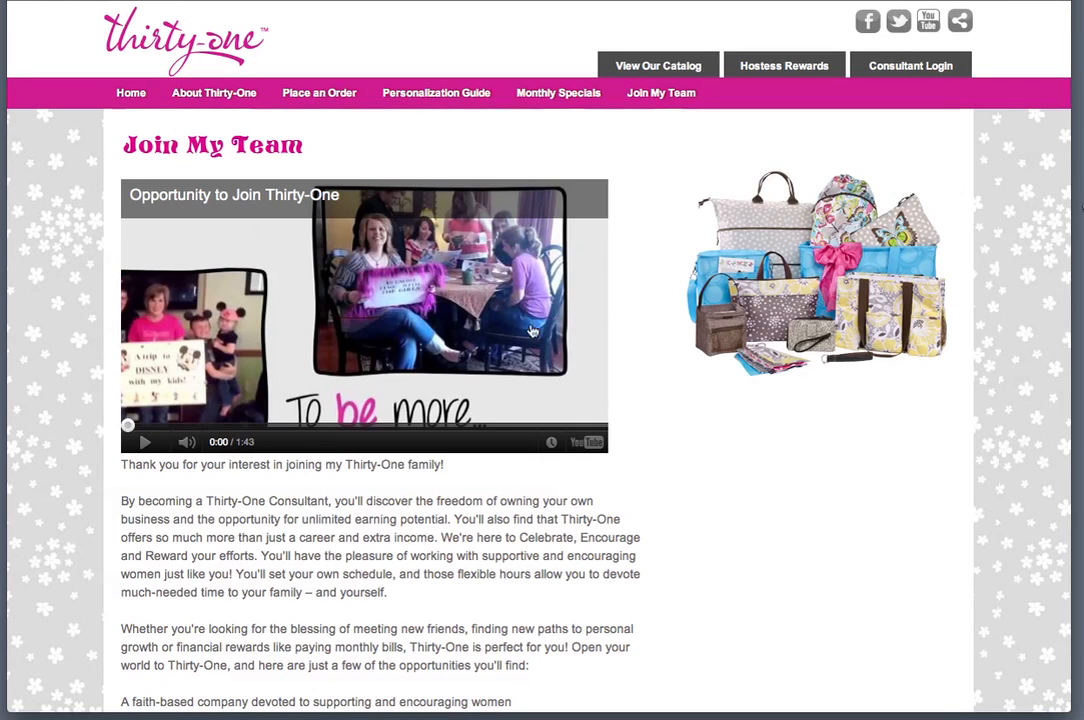
scroll("down", 3)
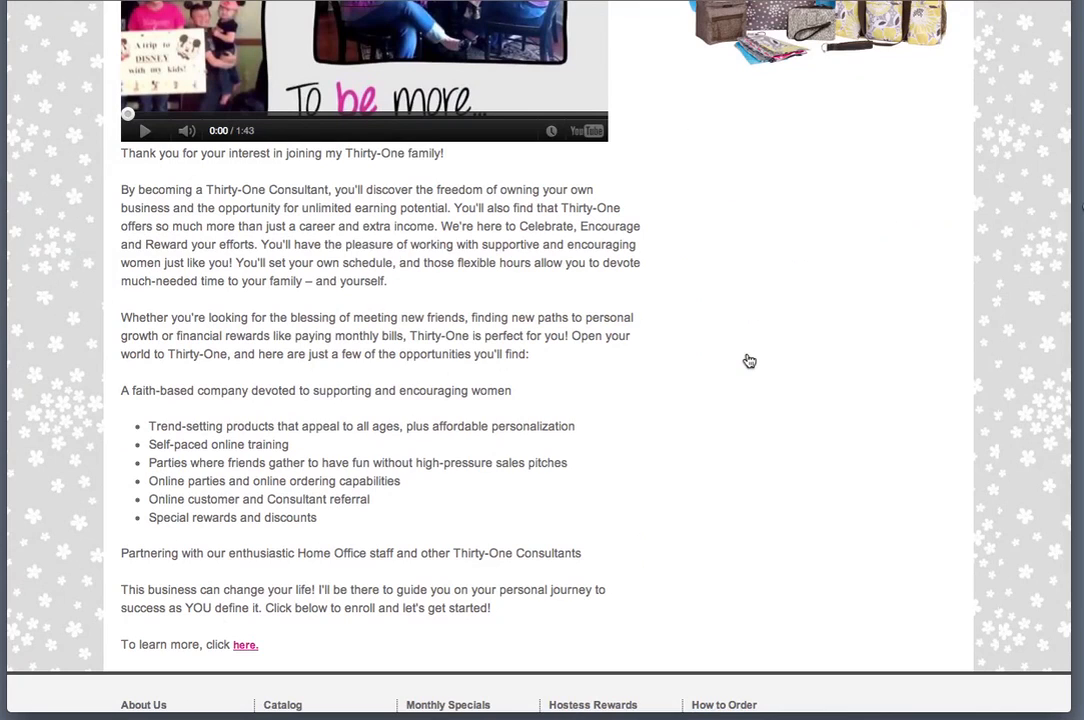
scroll("down", 3)
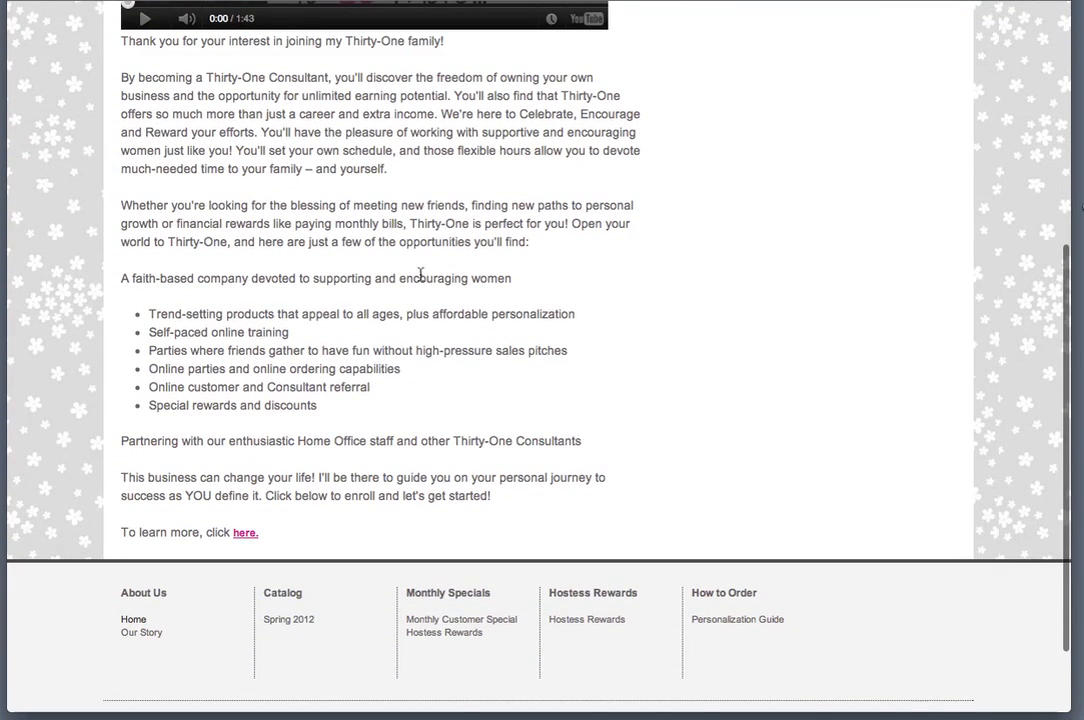
mouse_move(224, 536)
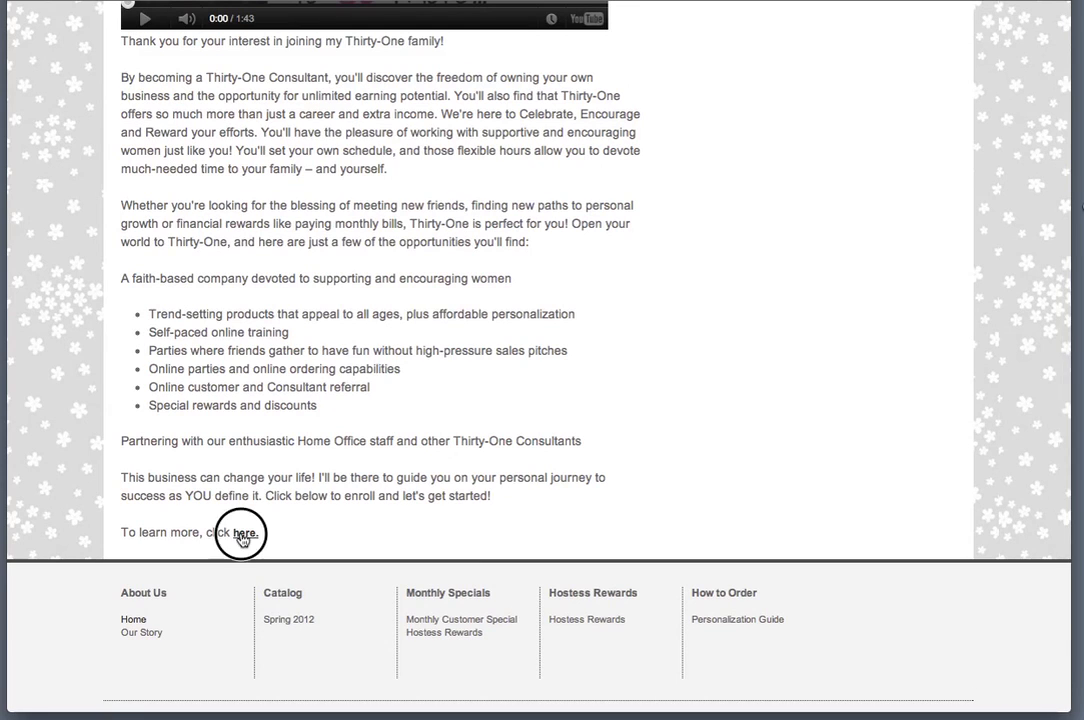
Reach the enrollment kit options and preview the Summer 2012 Brown Option kit contents
left_click(244, 532)
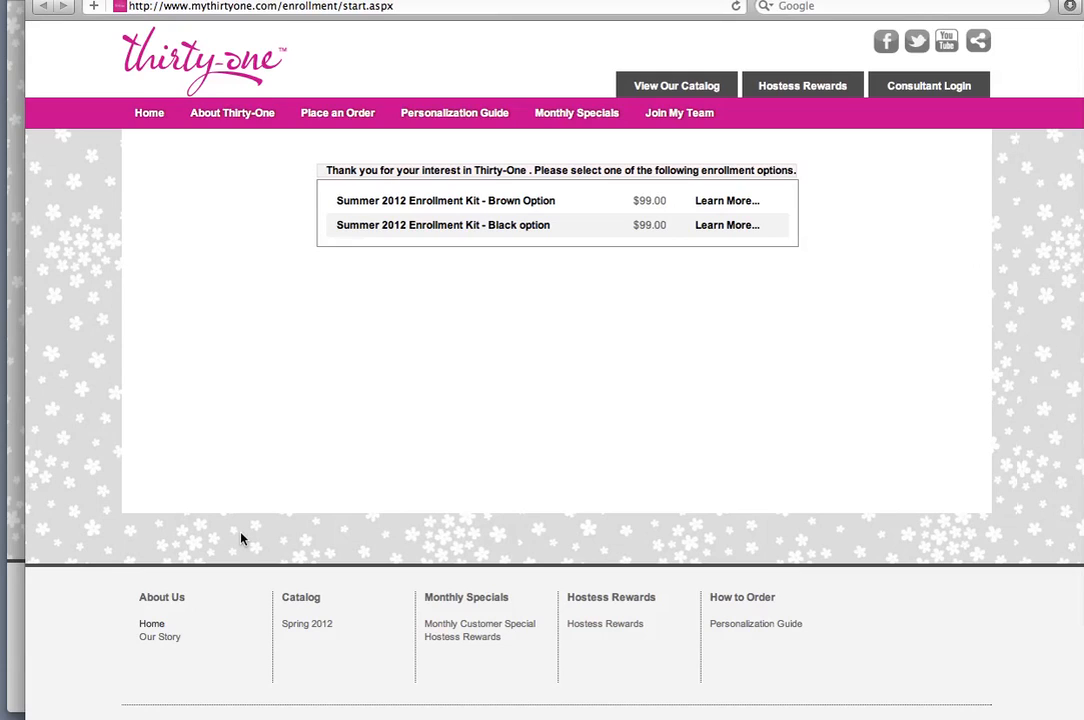
mouse_move(348, 292)
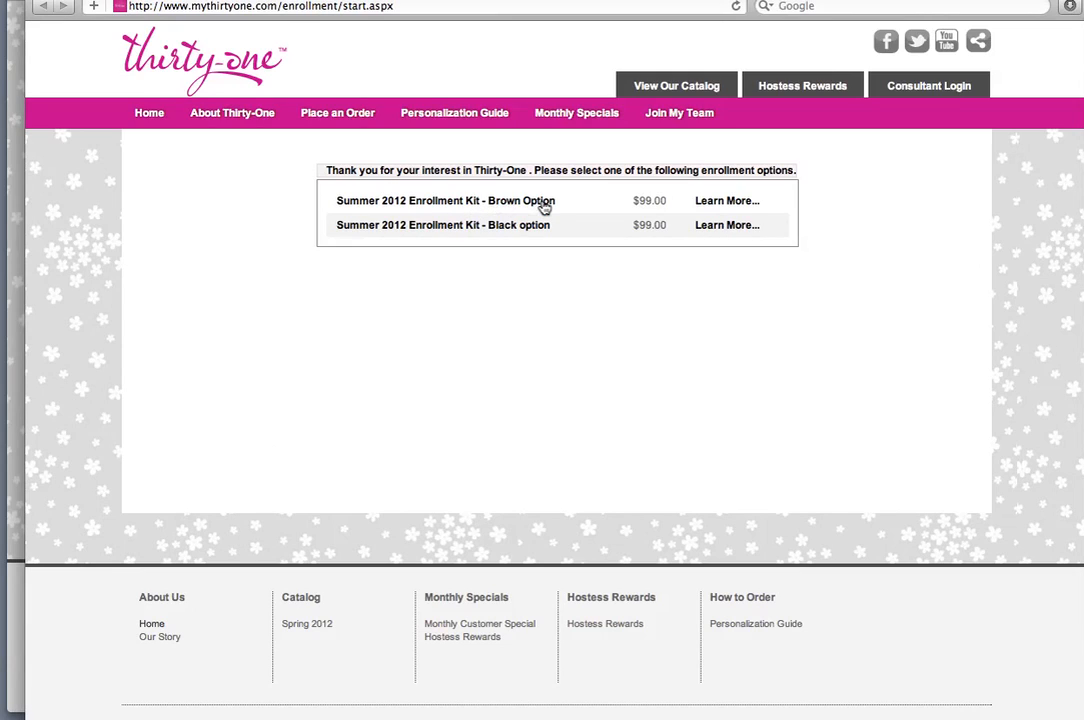
mouse_move(532, 236)
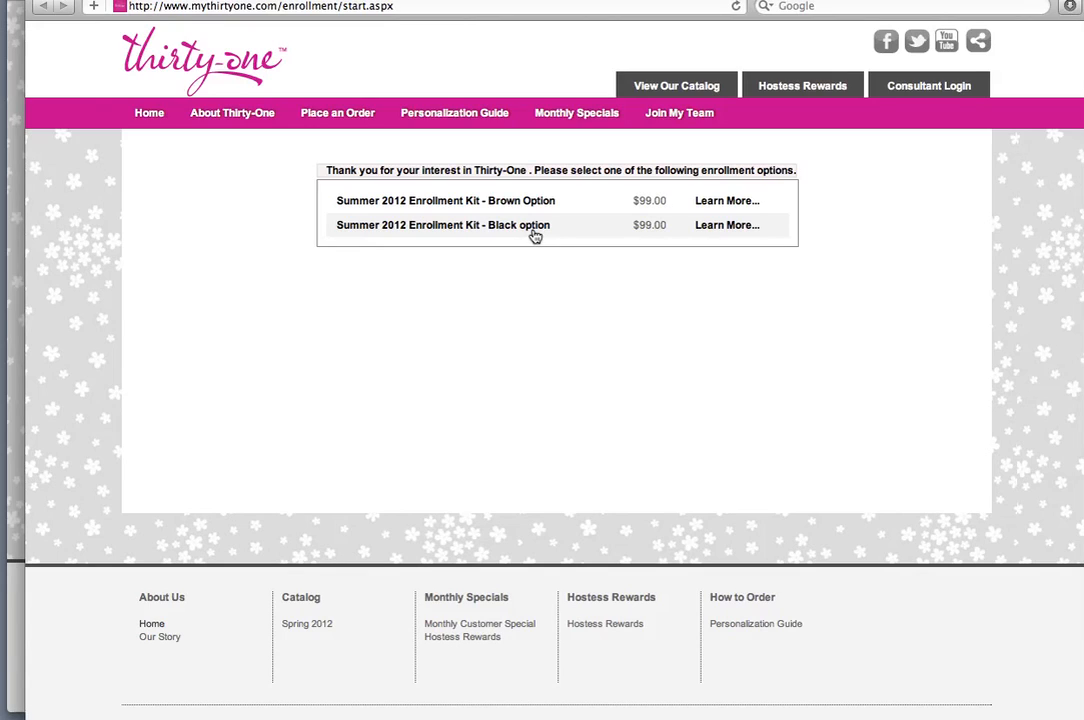
mouse_move(578, 224)
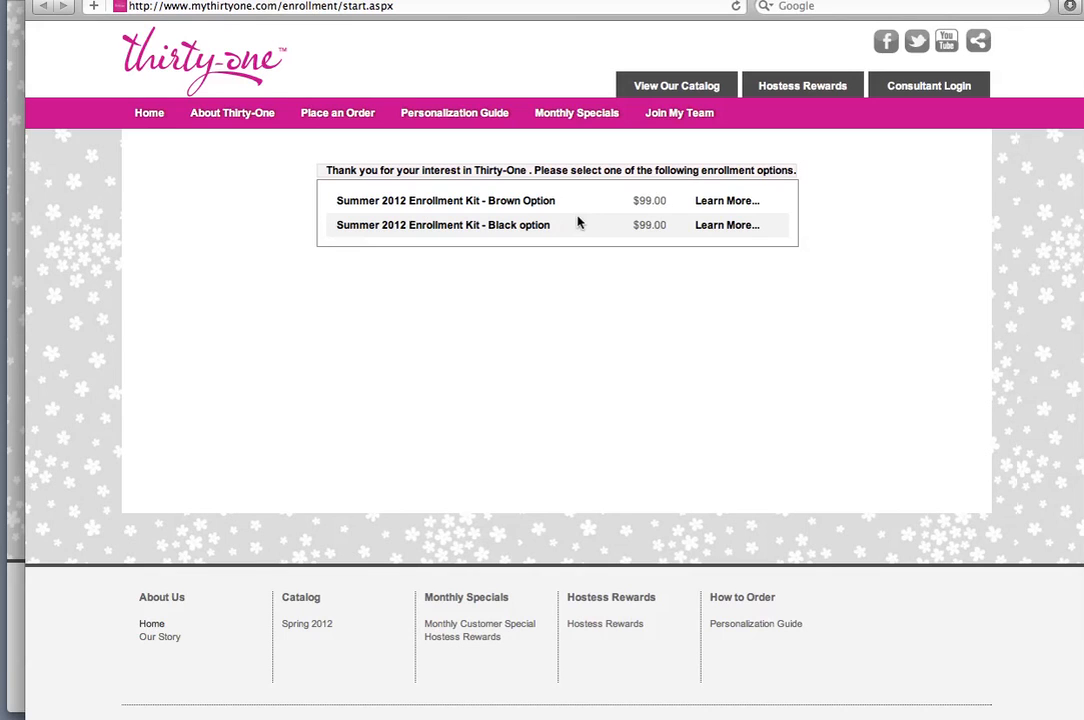
left_click(728, 200)
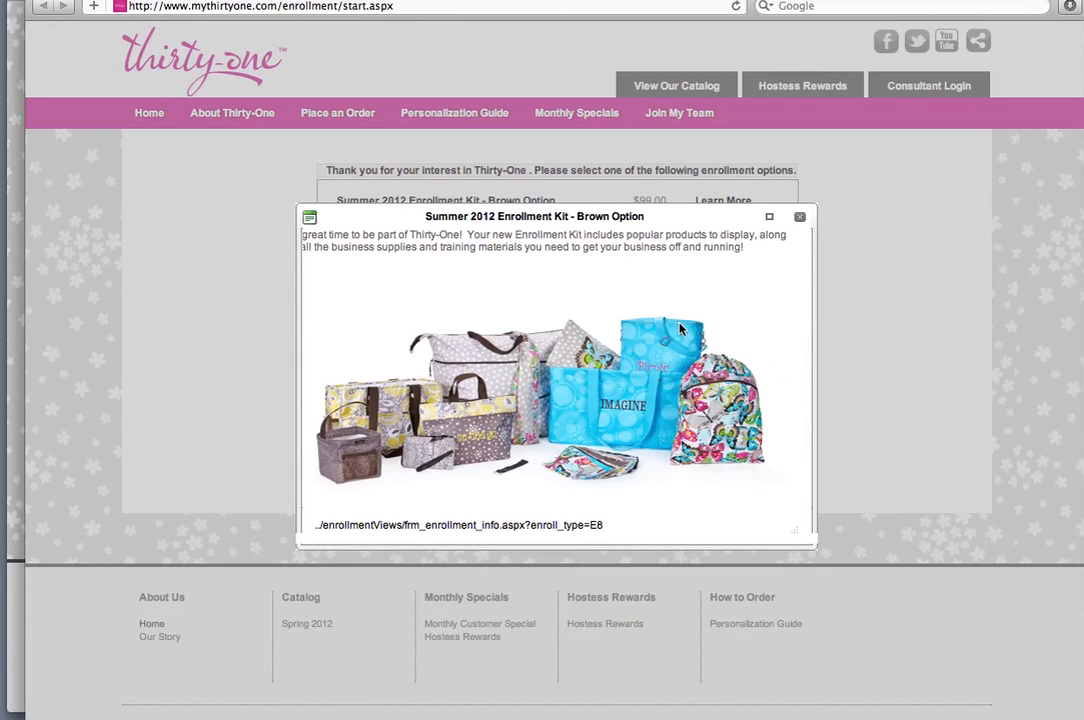
left_click(800, 216)
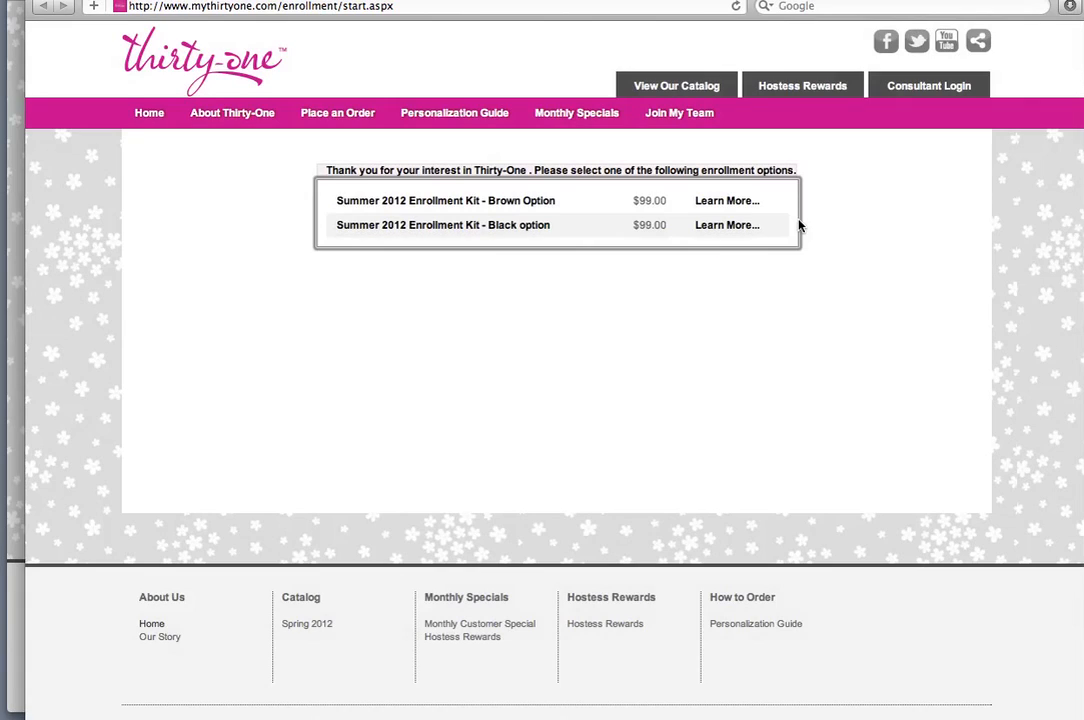
mouse_move(728, 224)
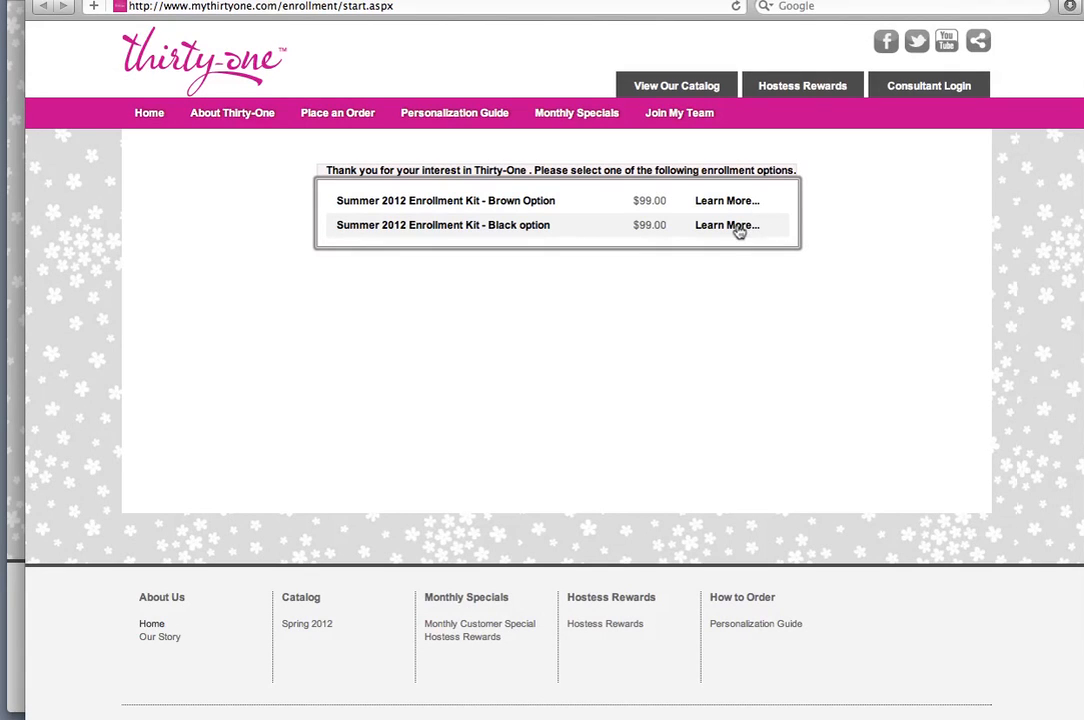
Preview the Summer 2012 Black Option kit contents and close the popup
left_click(728, 224)
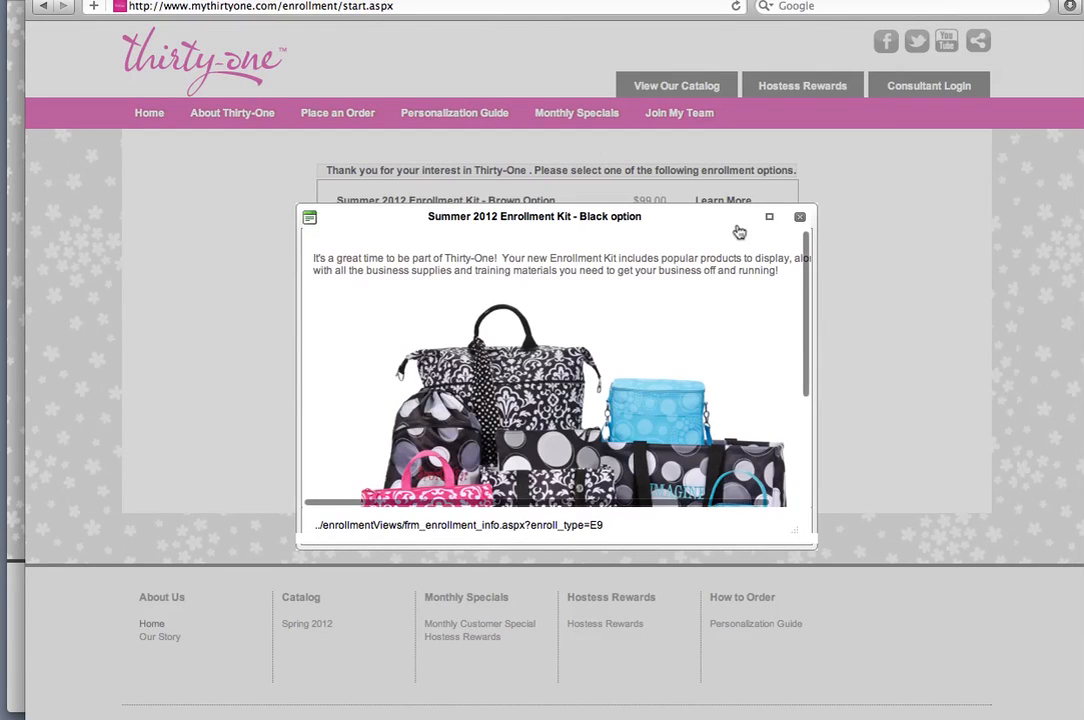
scroll("down", 3)
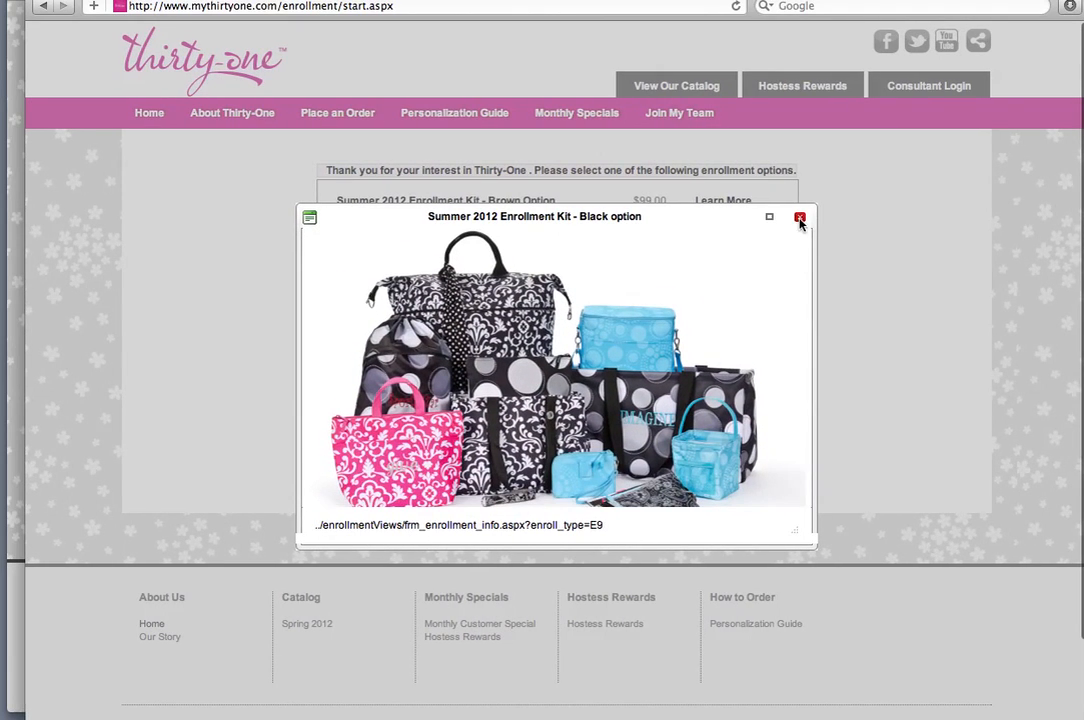
left_click(800, 216)
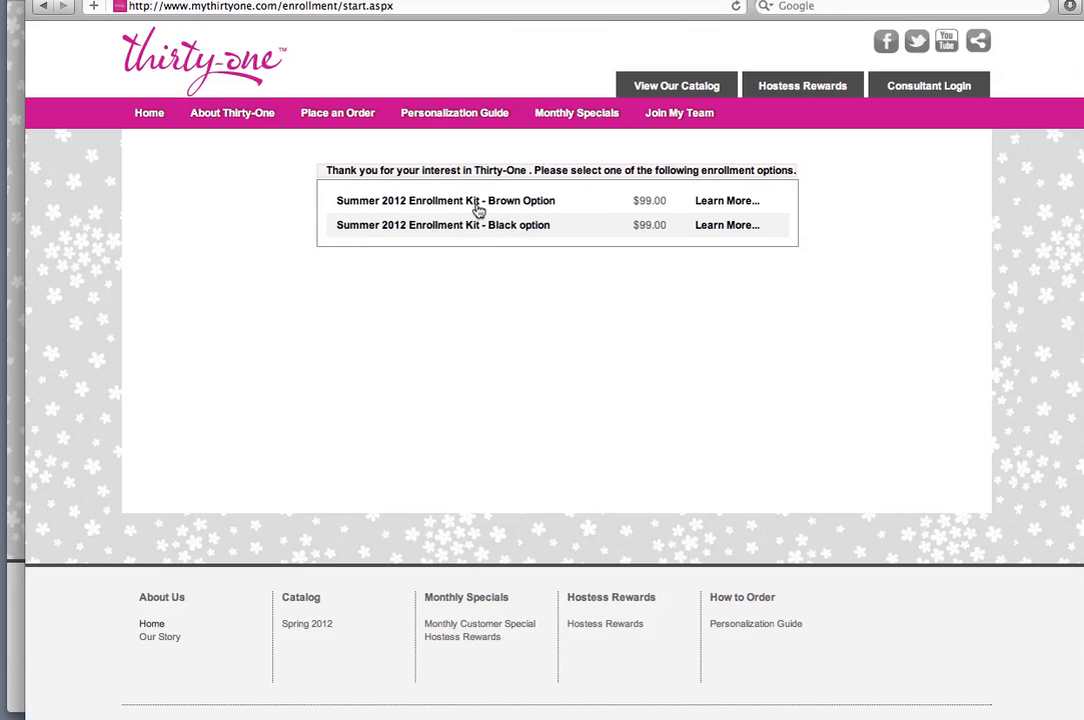
Select the Summer 2012 Enrollment Kit - Brown Option and confirm the stated sponsor
left_click(446, 200)
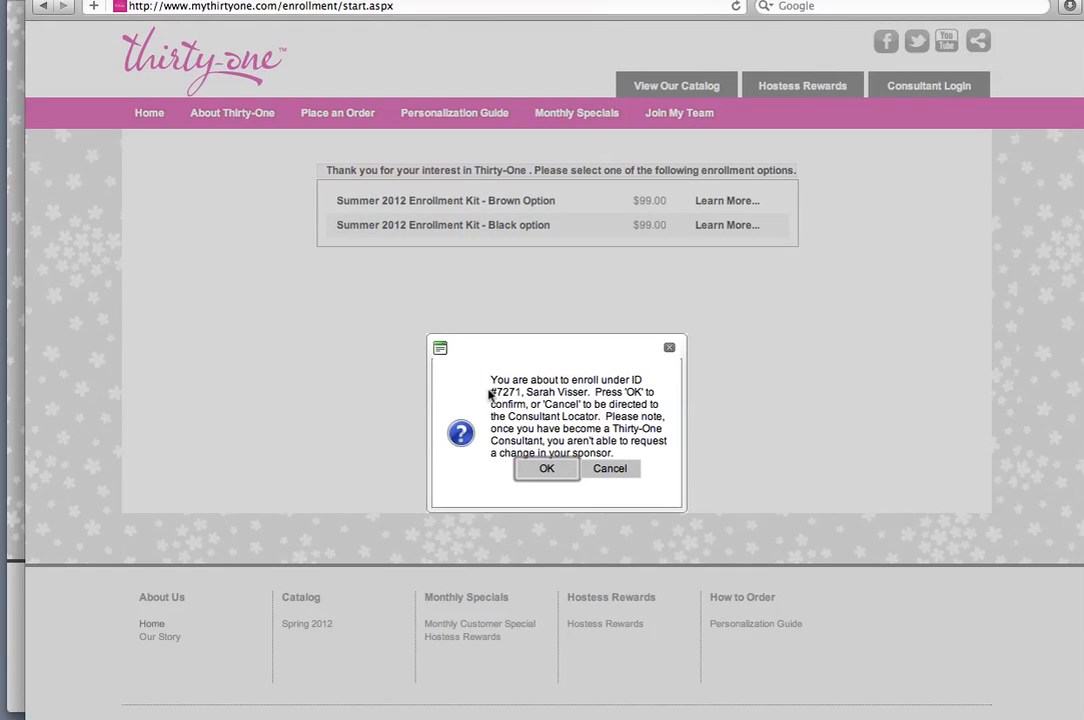
mouse_move(460, 376)
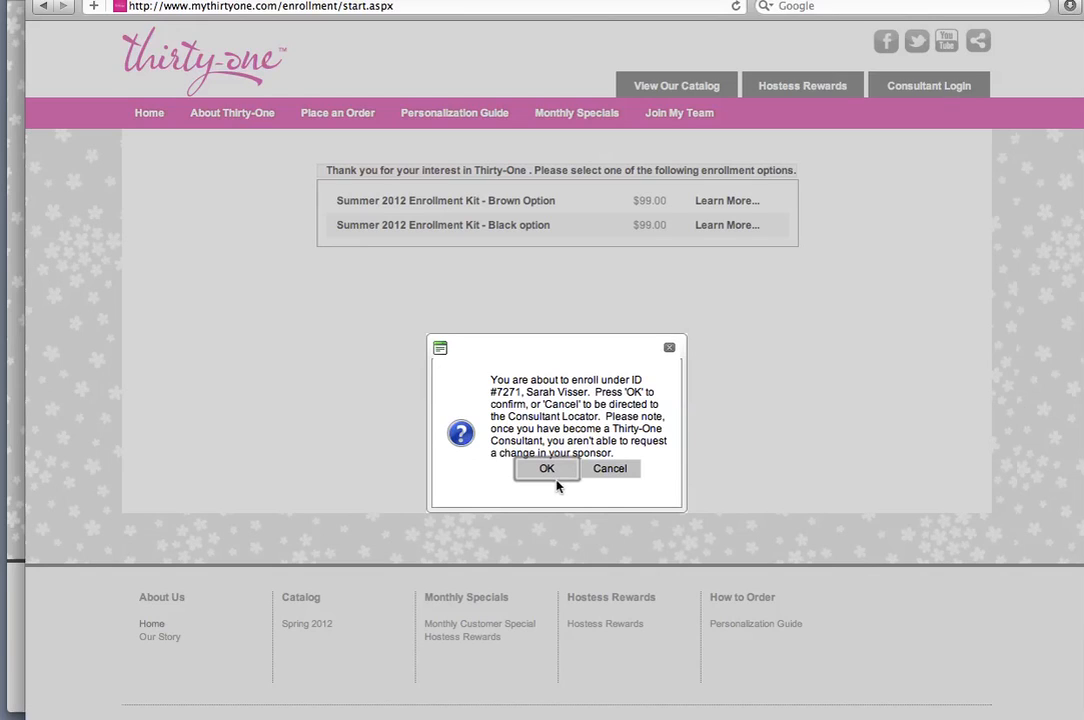
mouse_move(612, 476)
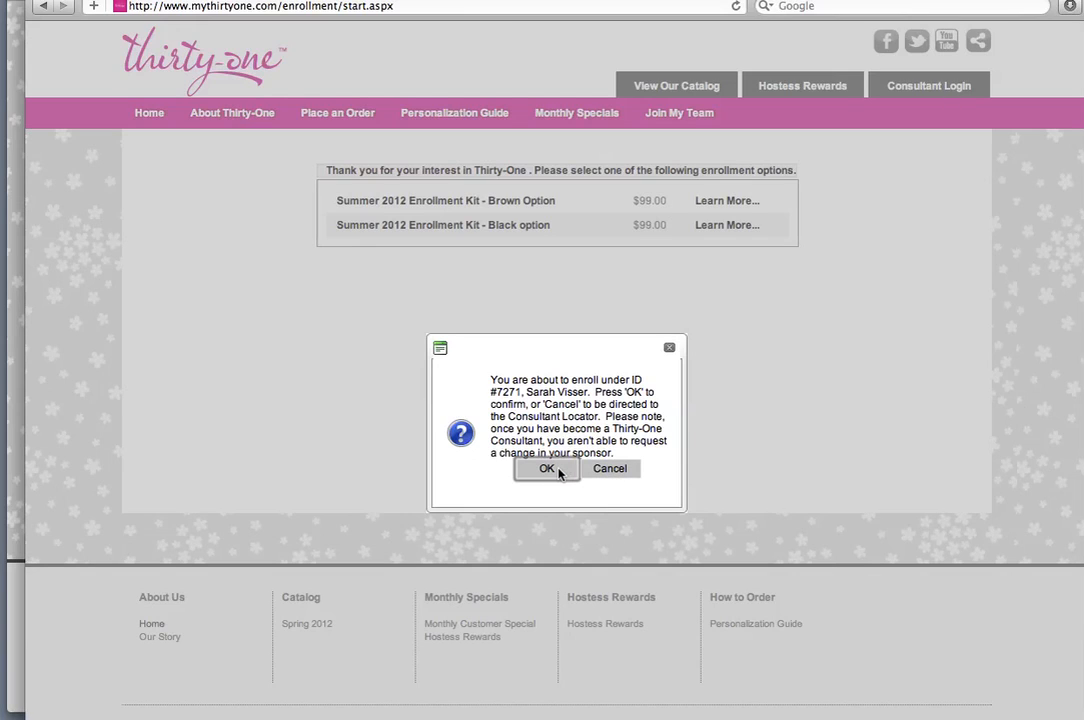
left_click(546, 468)
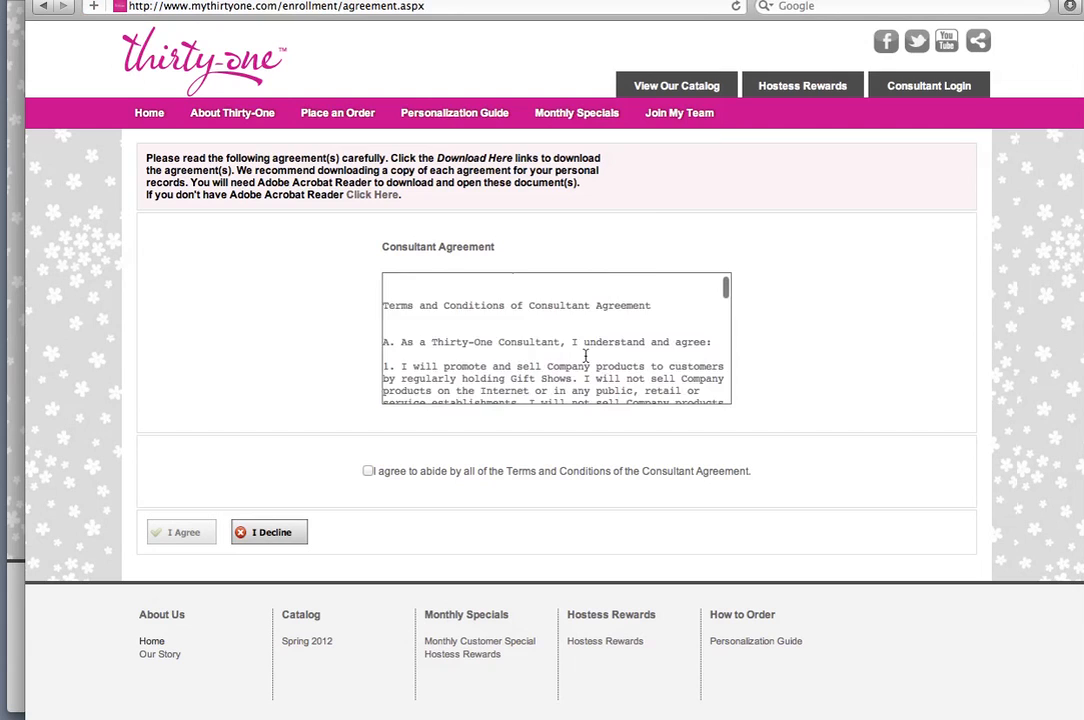
Read through the Consultant Agreement, agree to the Terms and Conditions, and submit I Accept
scroll("down", 3)
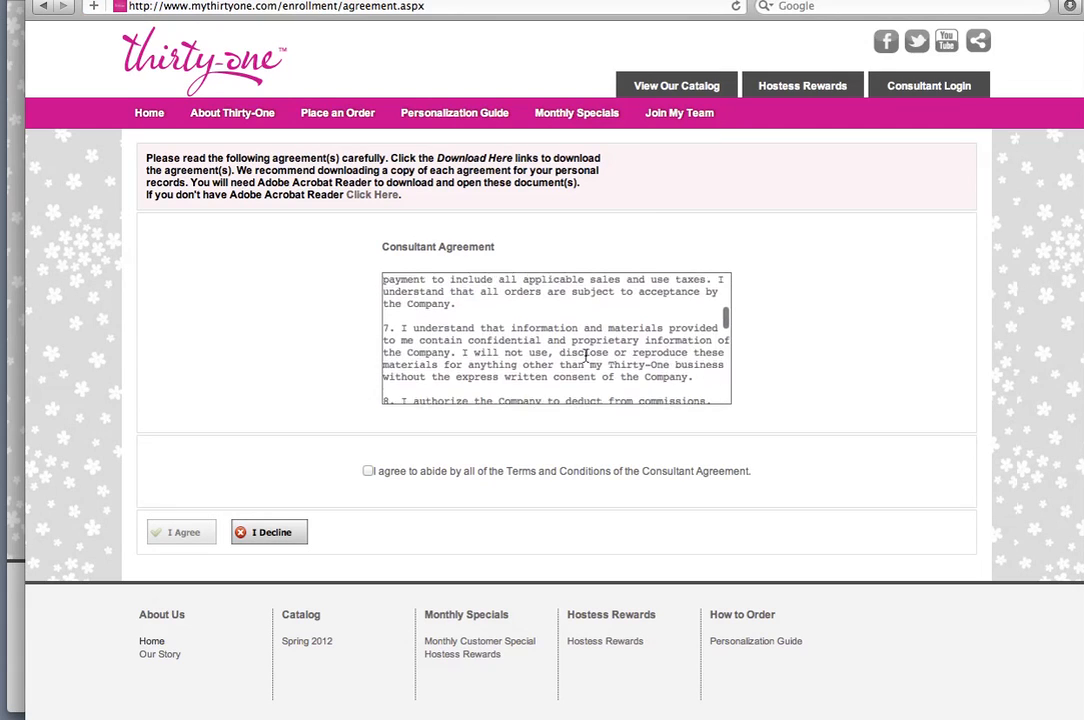
scroll("down", 3)
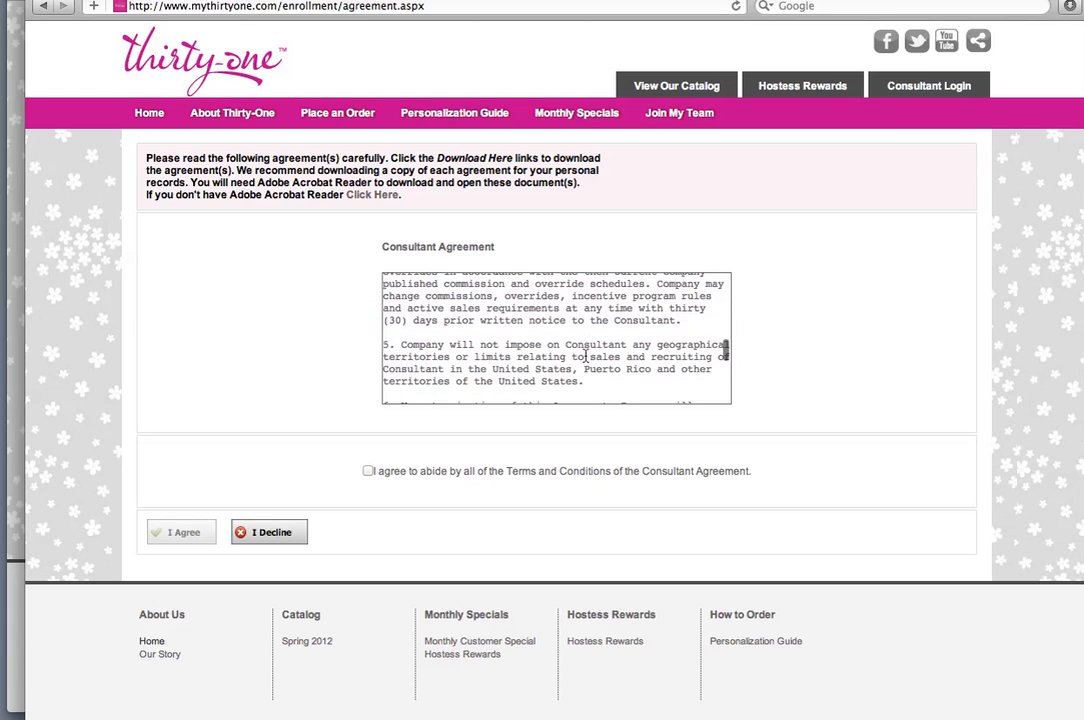
scroll("down", 3)
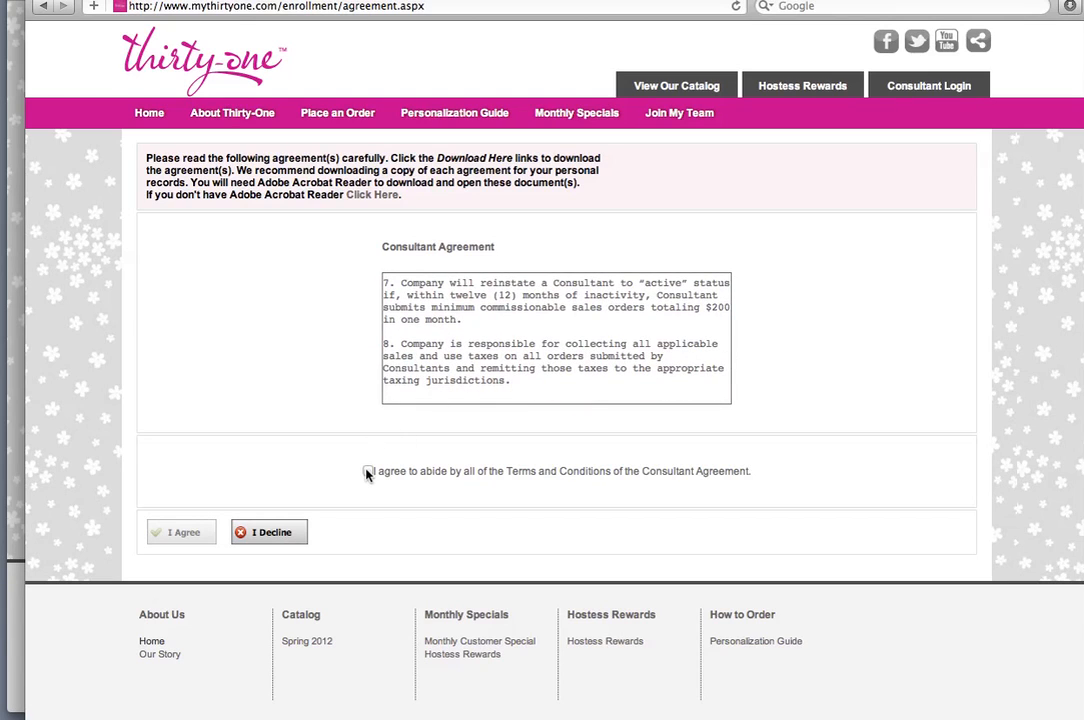
left_click(368, 472)
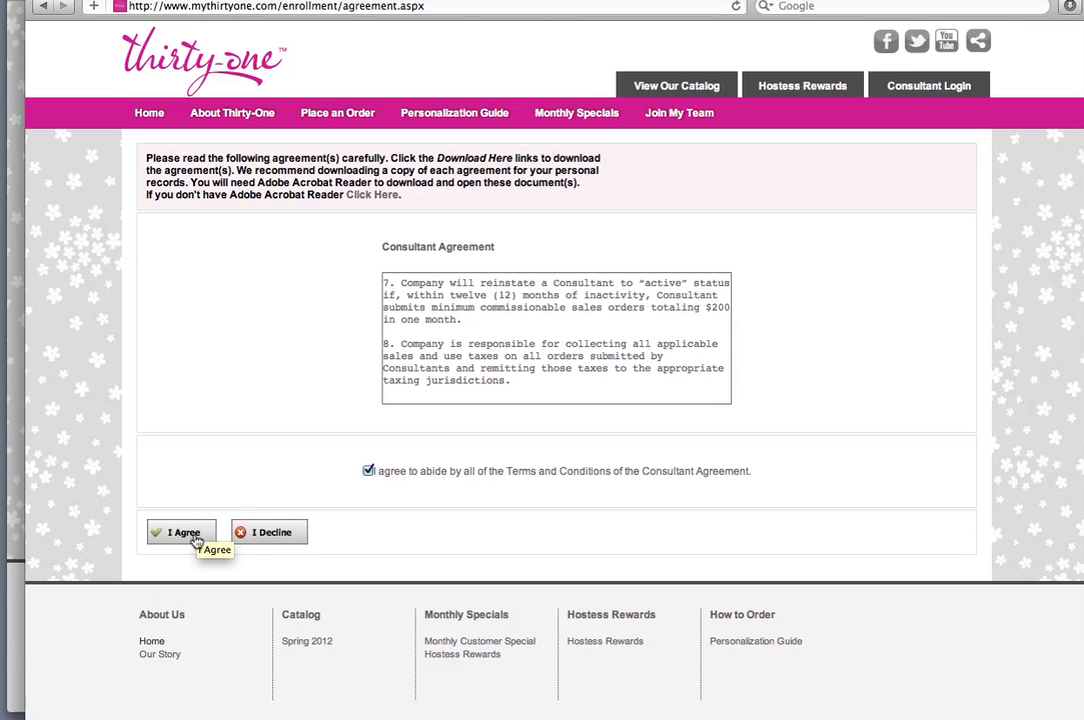
left_click(180, 532)
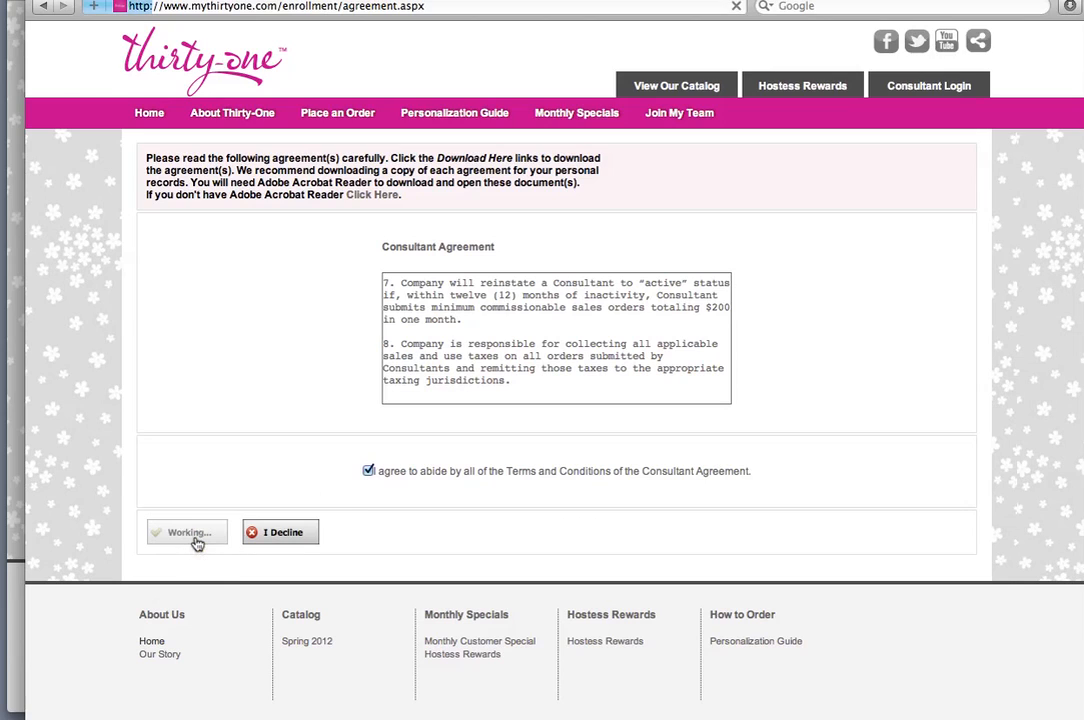
left_click(186, 532)
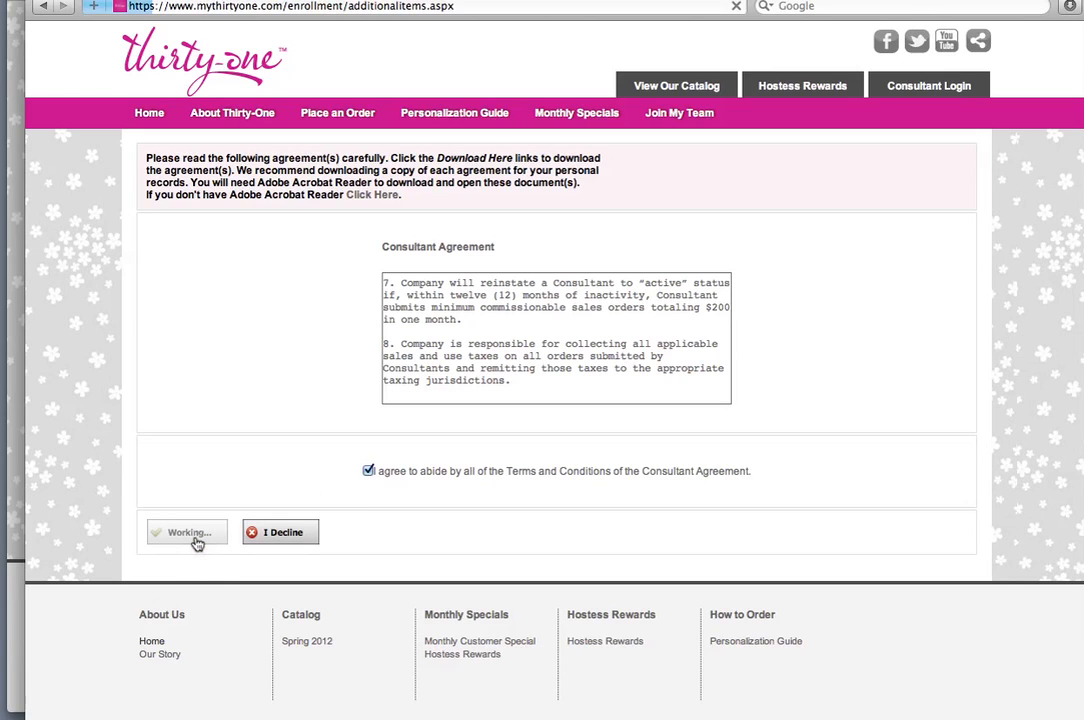
left_click(186, 532)
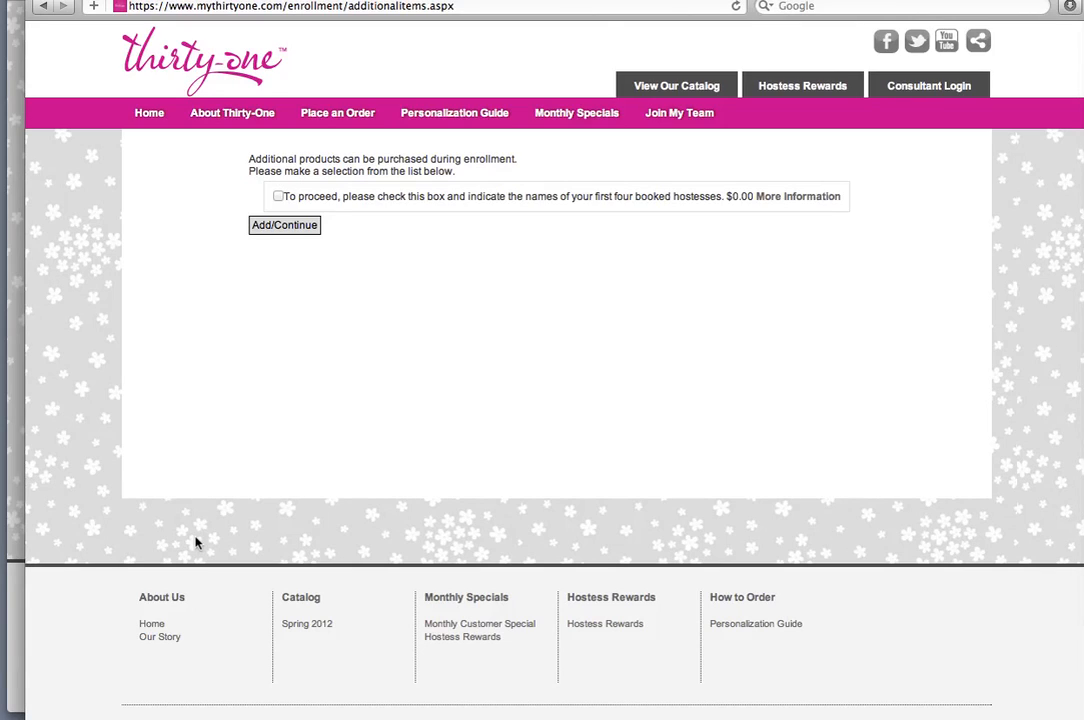
mouse_move(272, 244)
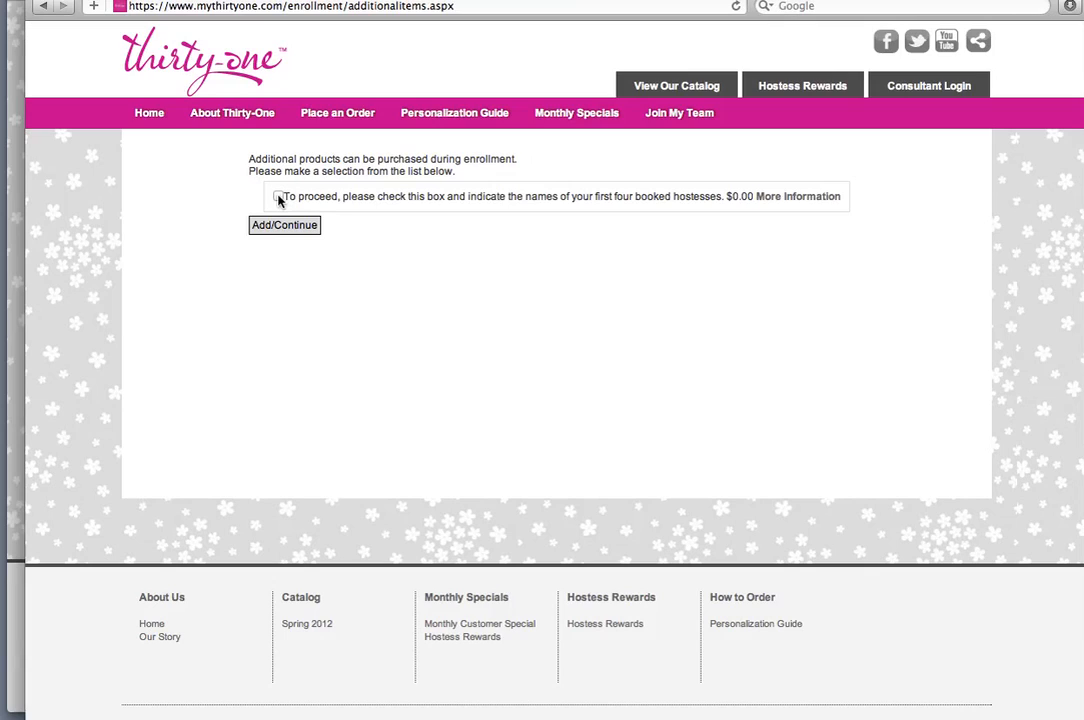
Opt in to naming the first four booked hostesses and continue to the name entry page
left_click(280, 196)
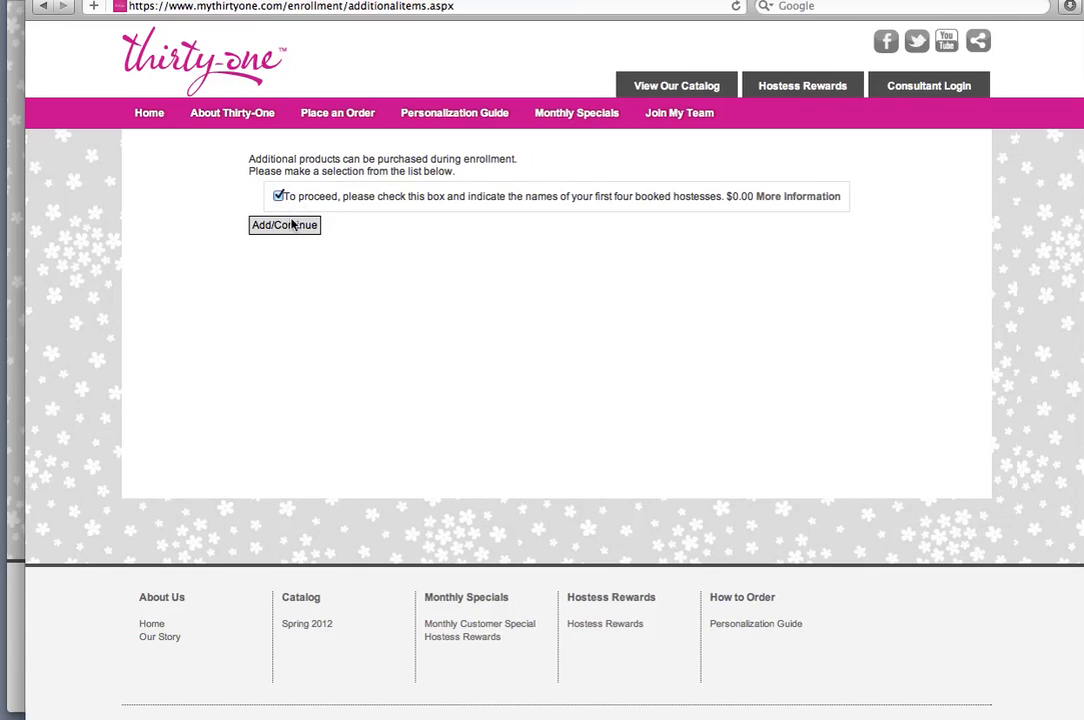
left_click(284, 224)
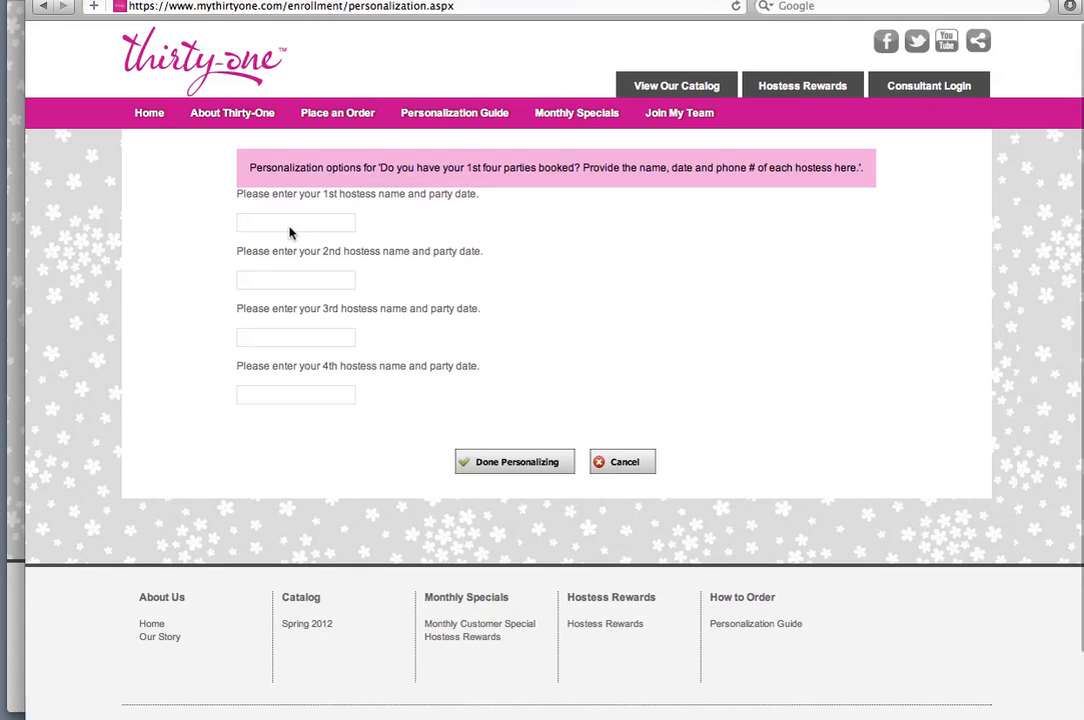
Enter 'Jane' names into the four hostess fields and finish with Done Personalizing
left_click(296, 222)
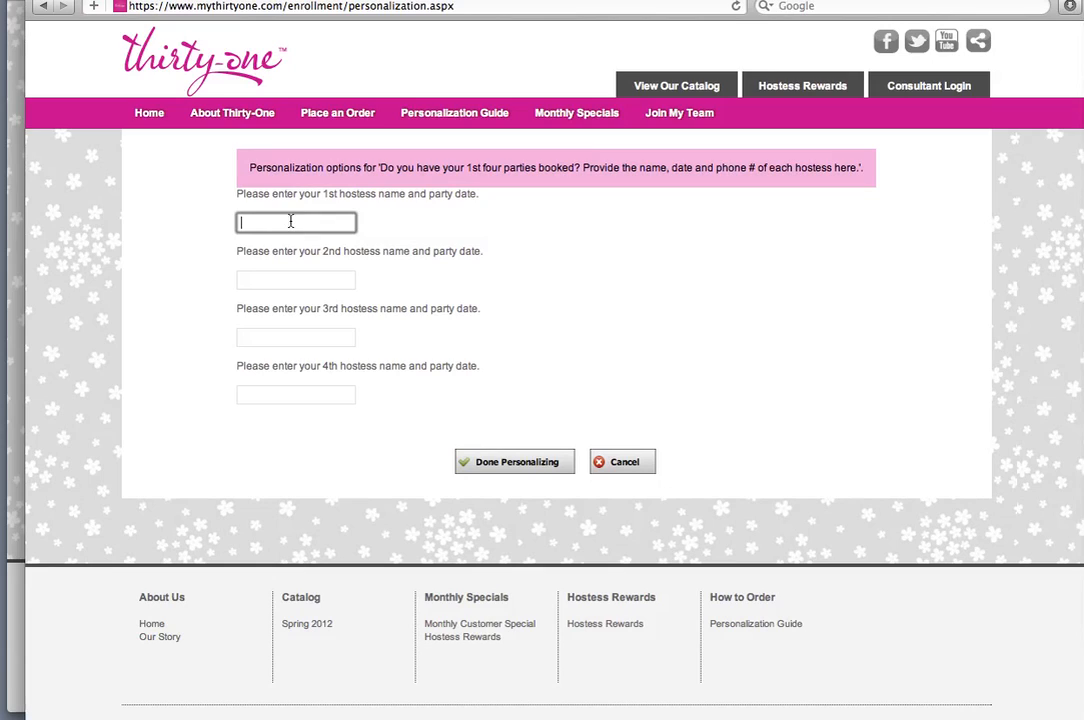
type("J")
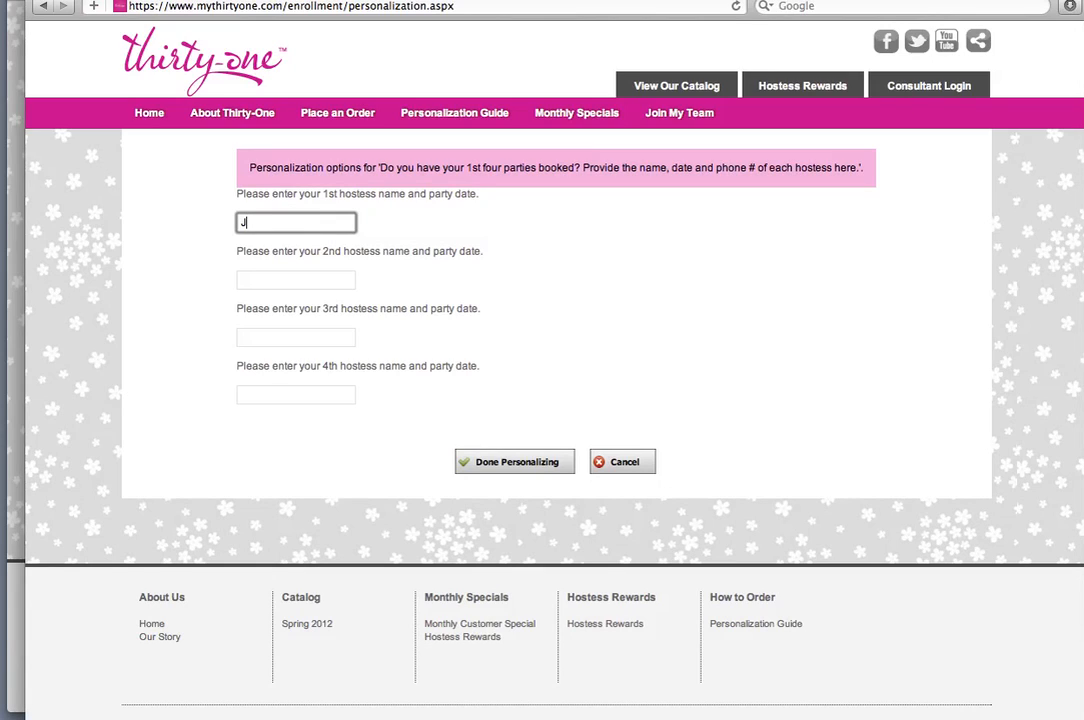
type("ane A")
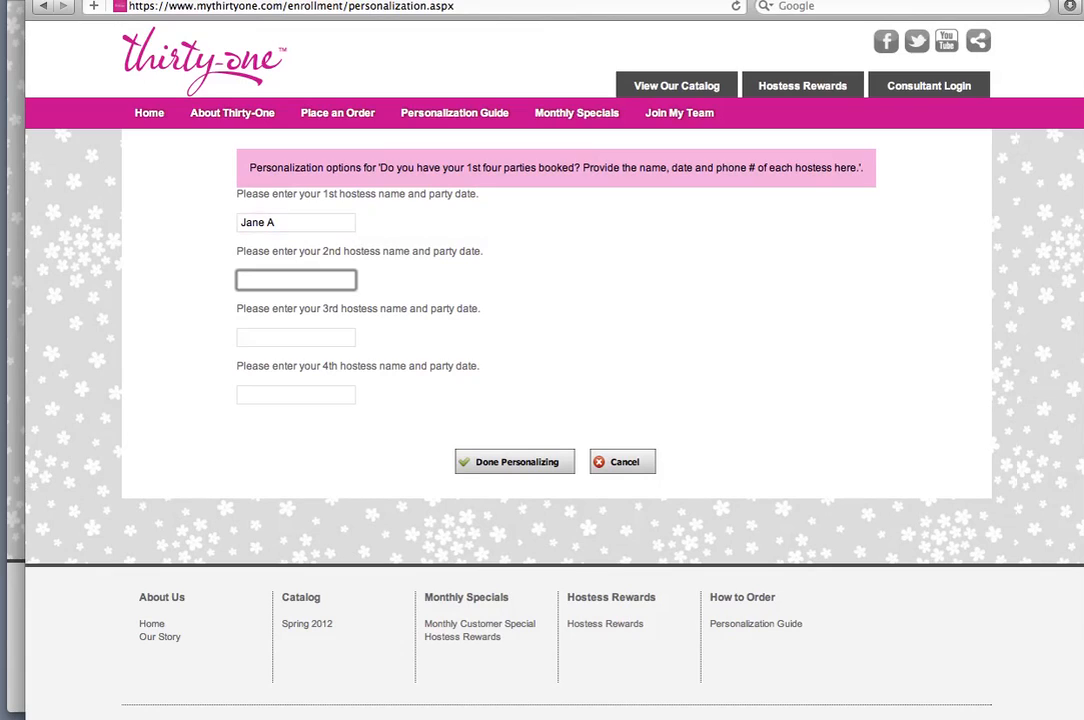
type("Jane B")
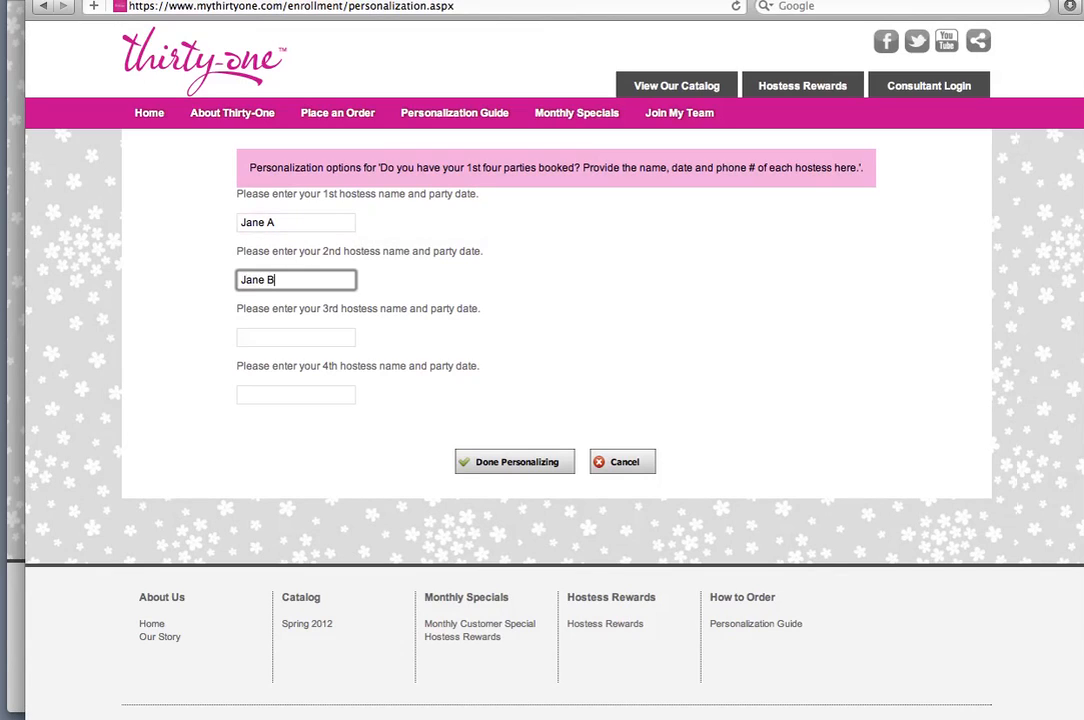
type("Jane")
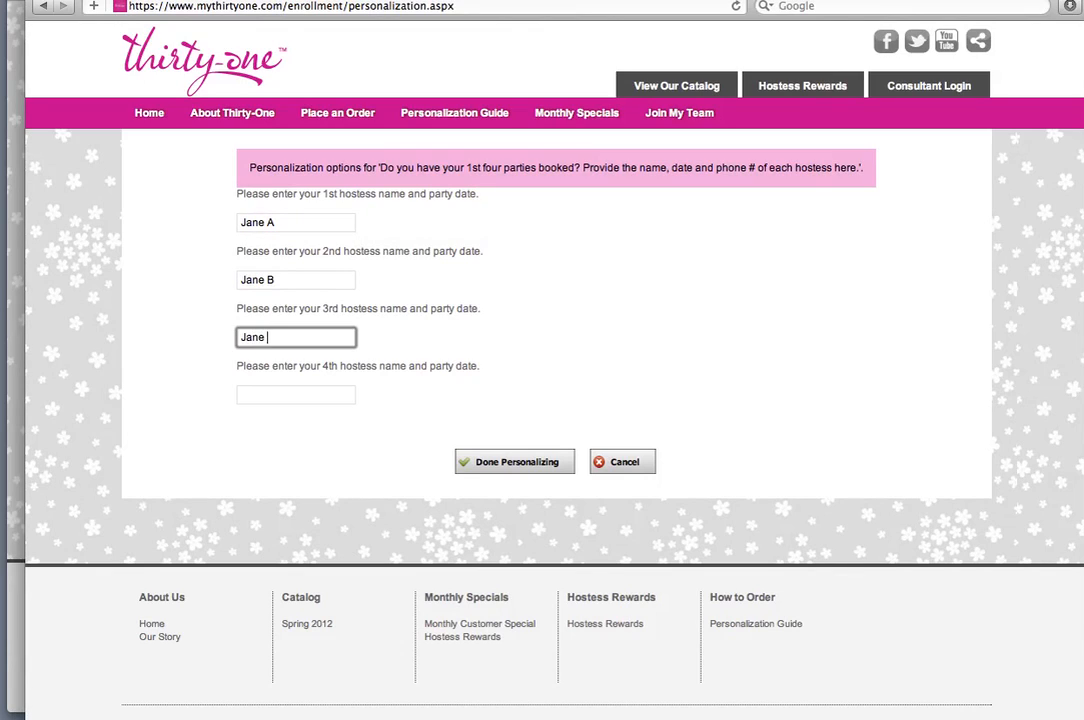
type("Jane D")
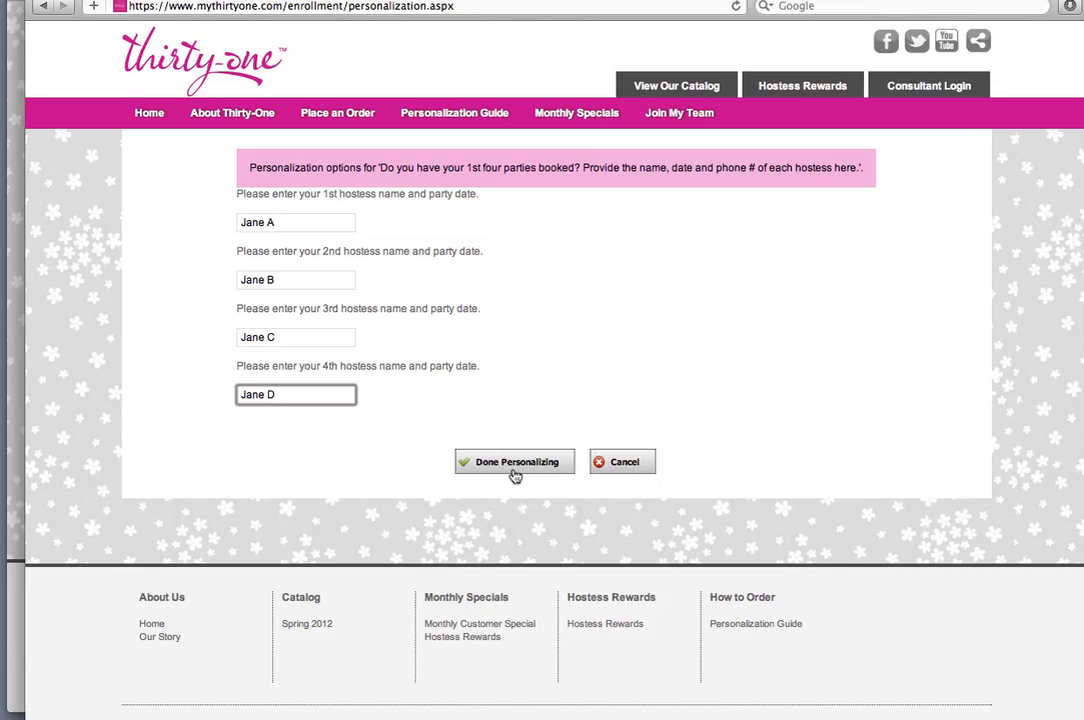
left_click(514, 460)
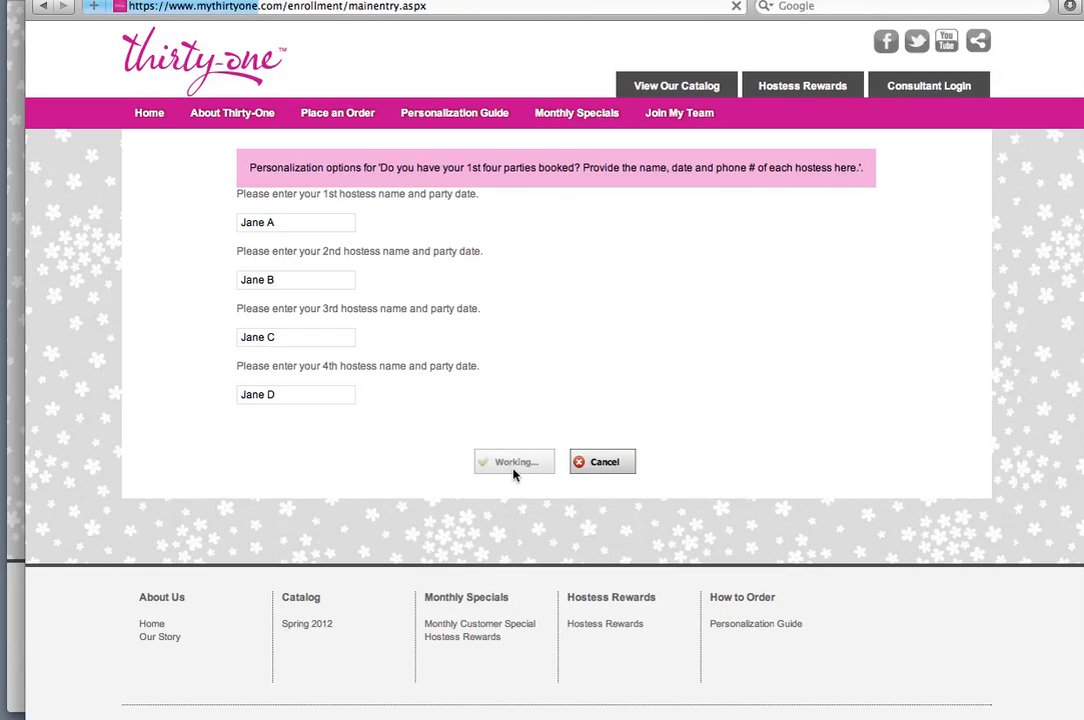
left_click(512, 460)
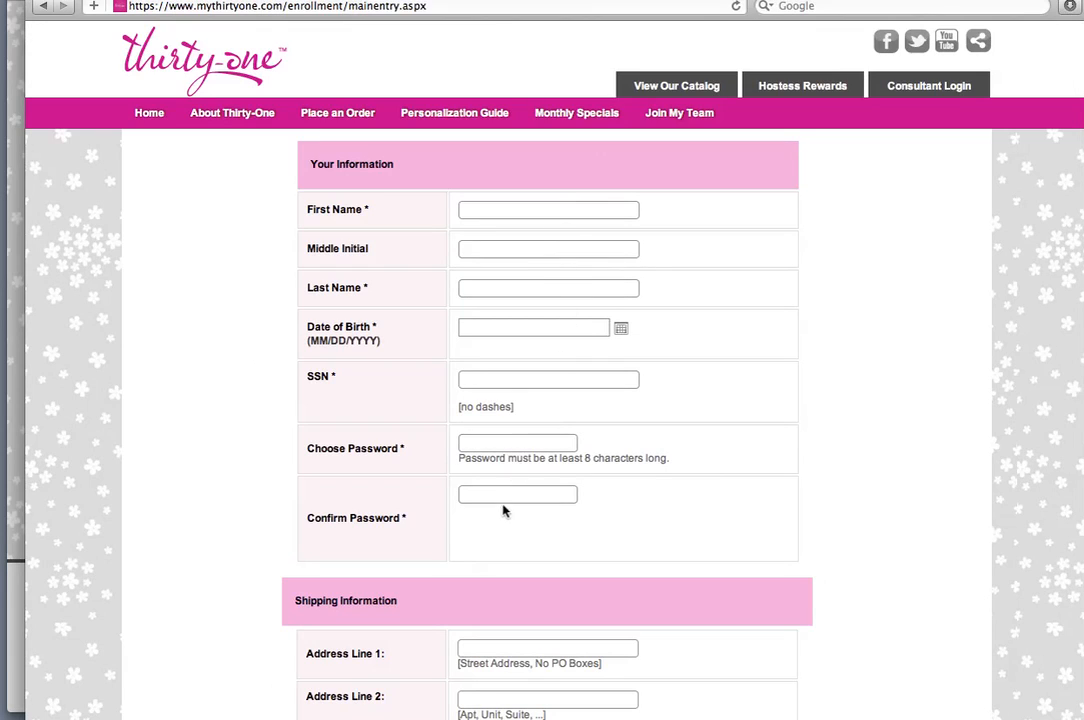
Scroll the blank enrollment form through its Shipping, Billing and Contact Information sections
left_click(548, 380)
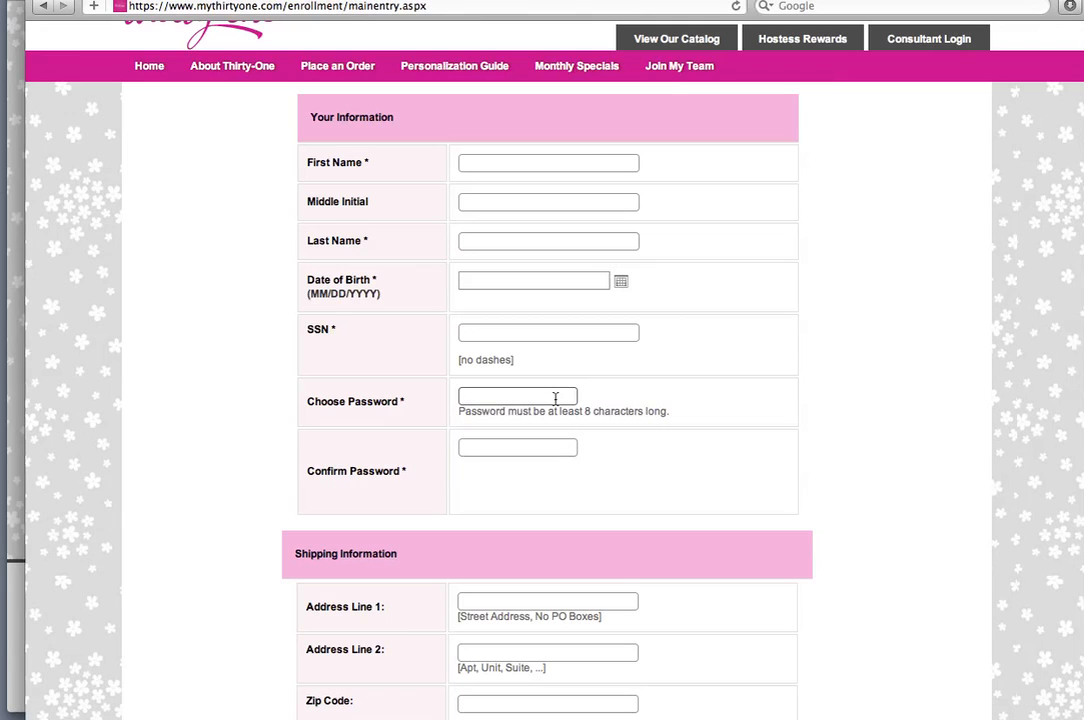
mouse_move(564, 388)
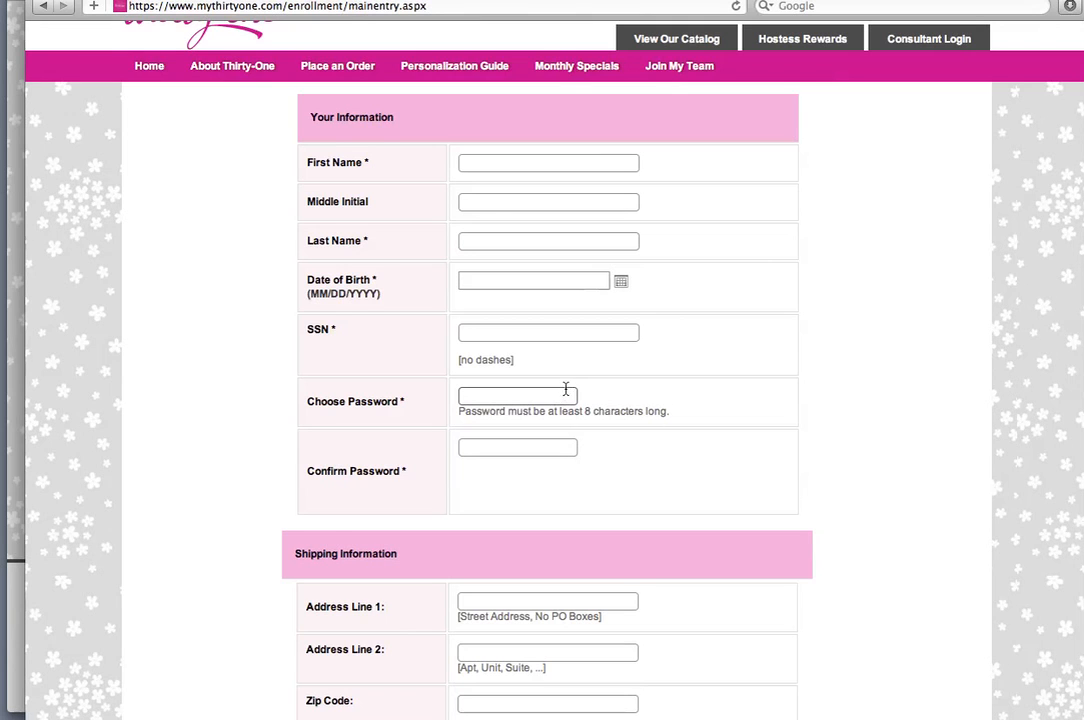
scroll("down", 3)
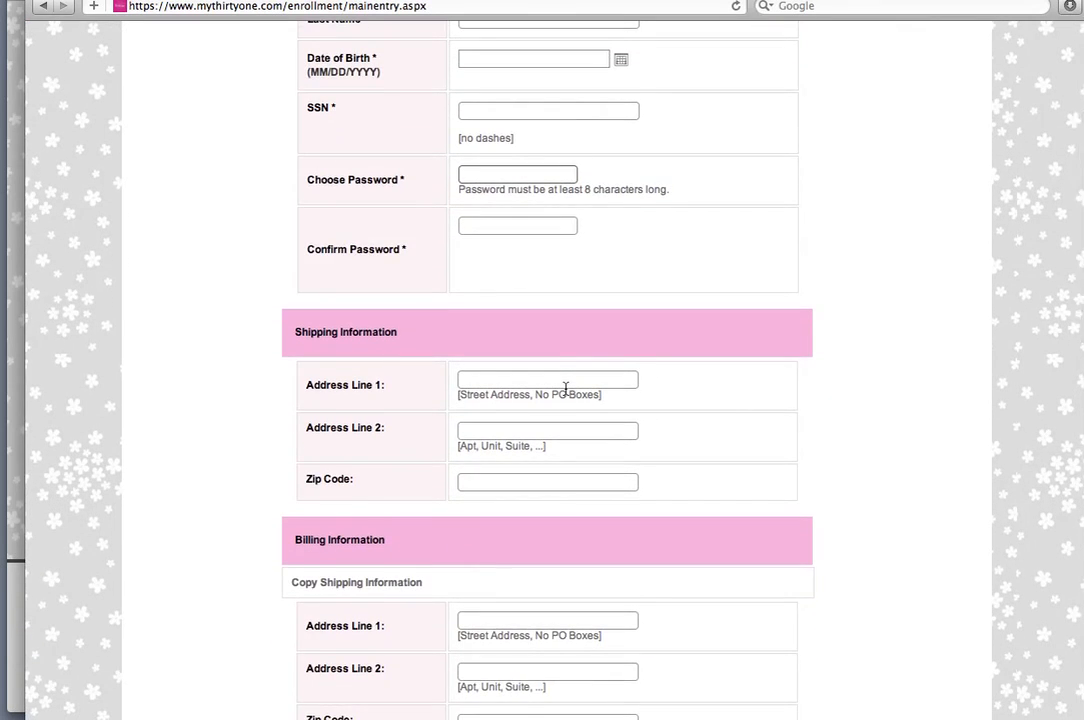
scroll("down", 3)
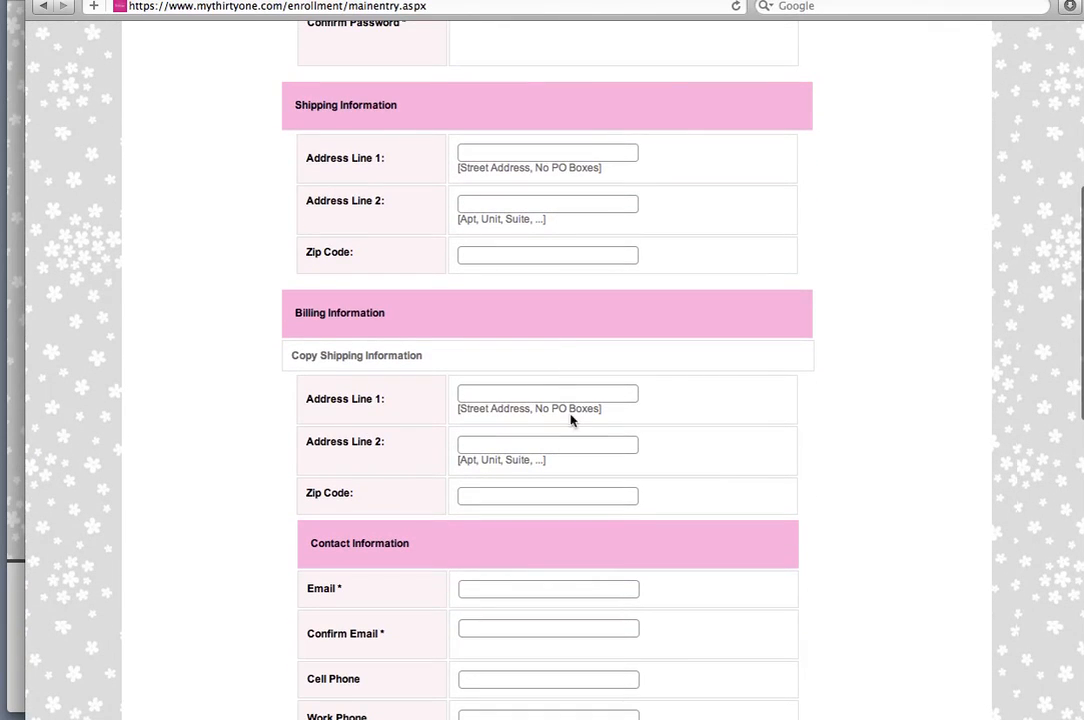
scroll("down", 3)
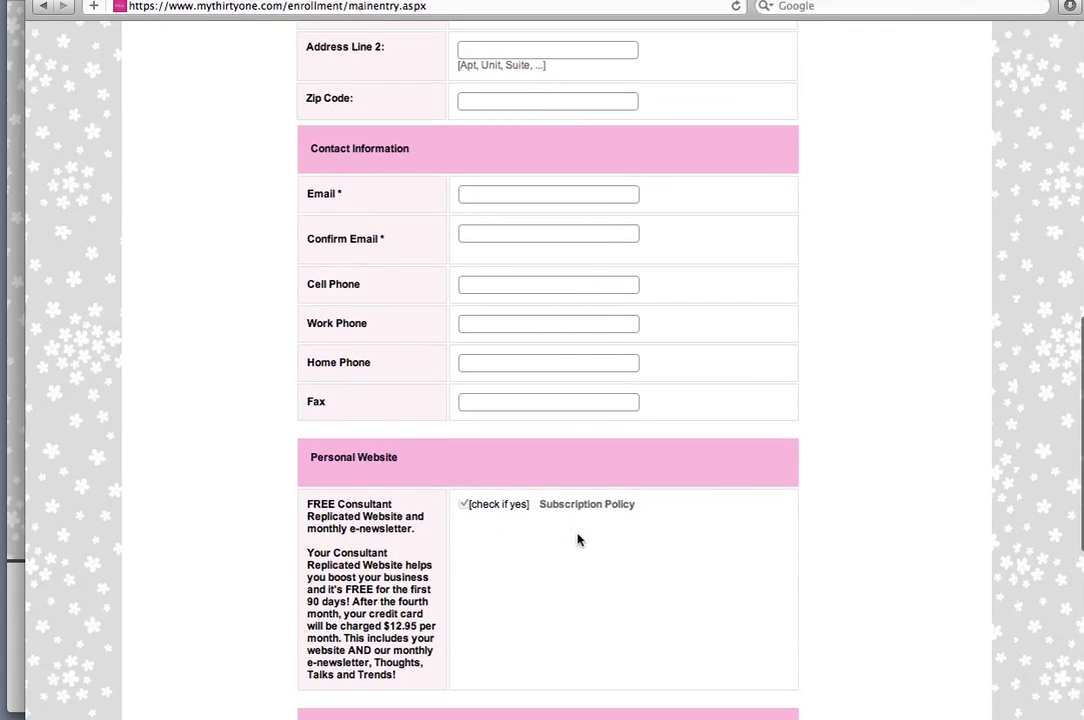
scroll("down", 3)
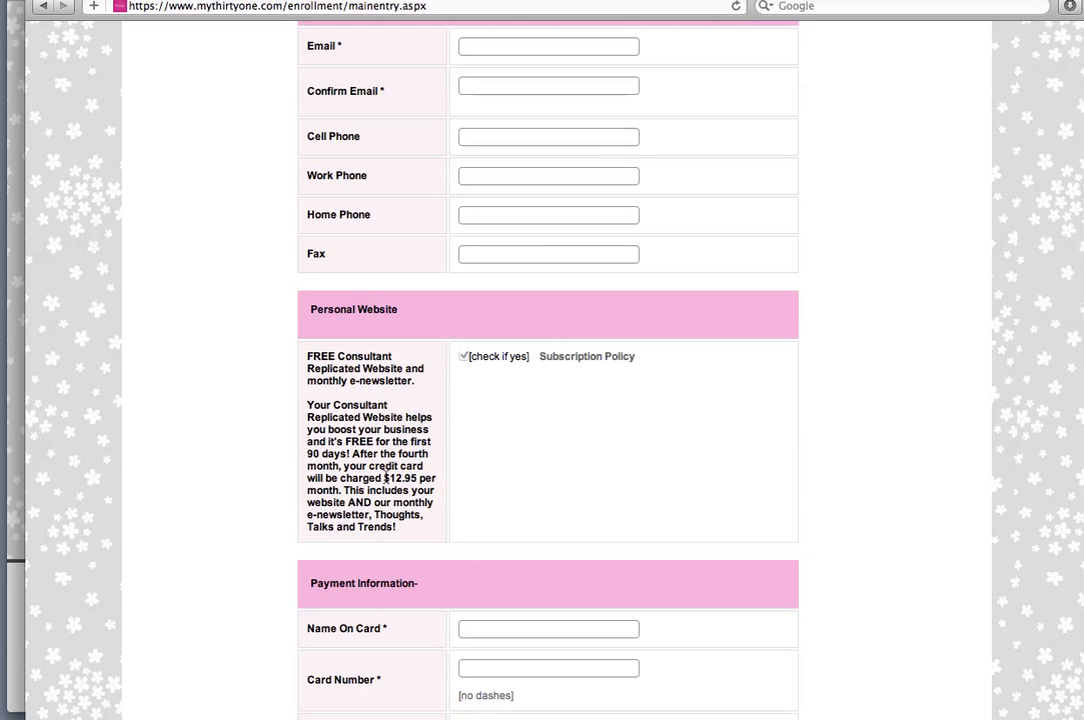
scroll("down", 3)
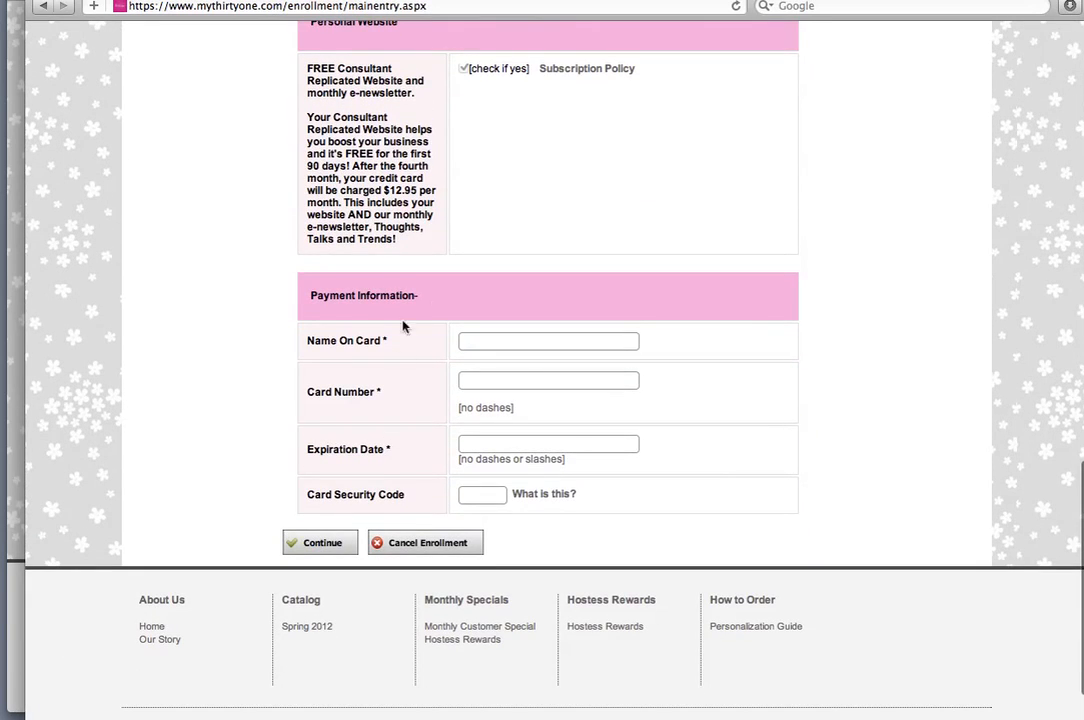
mouse_move(384, 368)
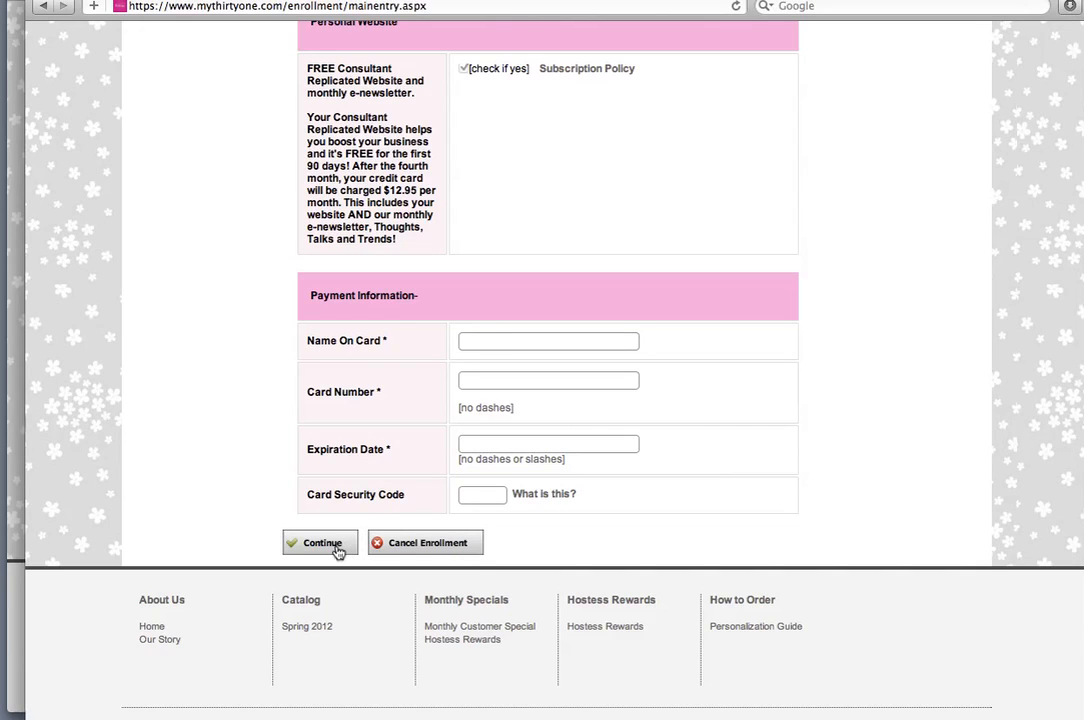
mouse_move(322, 544)
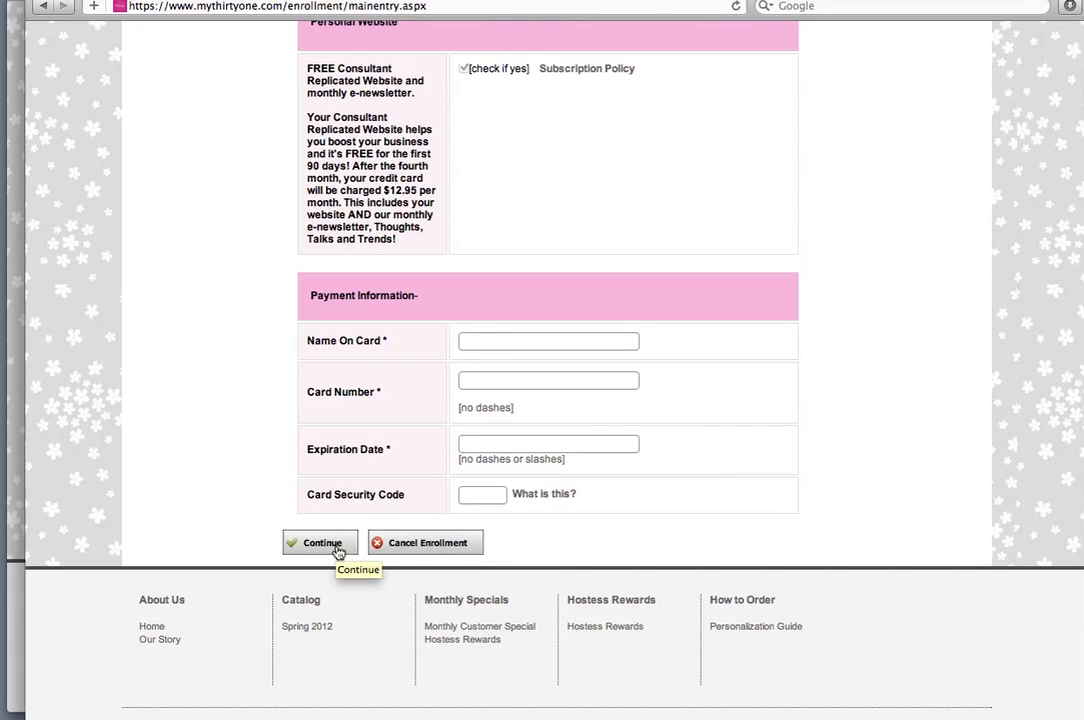